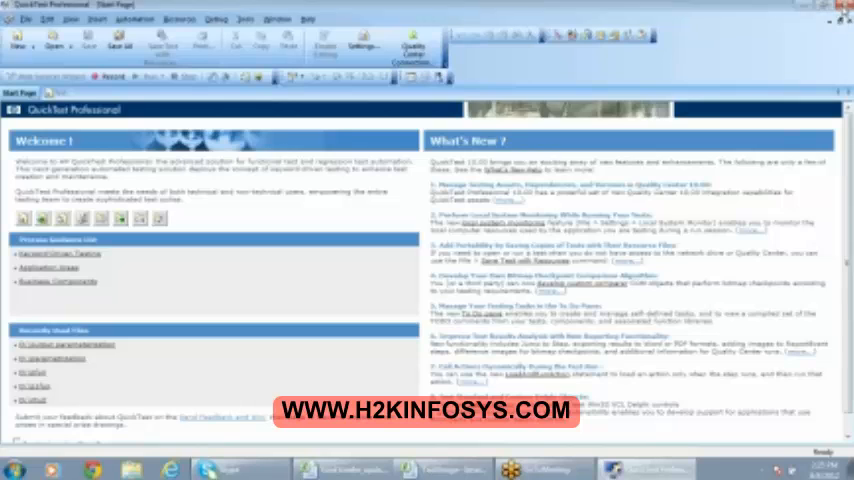
Relaunch QuickTest without the ActiveX add-in and reopen the recent output parameterization test
{"action": "left_click", "coordinate": [830, 19]}
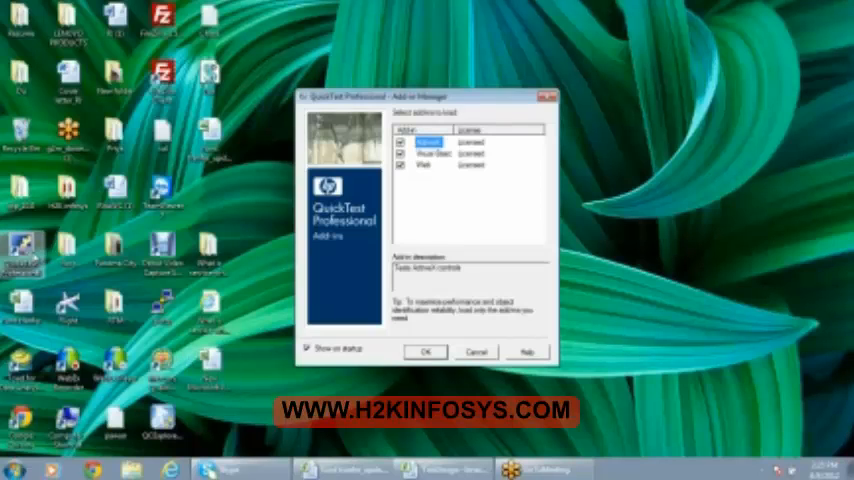
{"action": "left_click", "coordinate": [402, 142]}
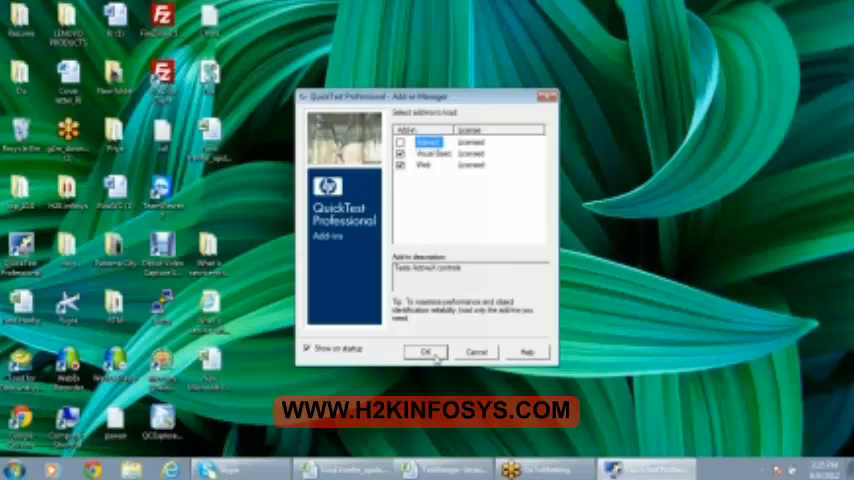
{"action": "left_click", "coordinate": [426, 352]}
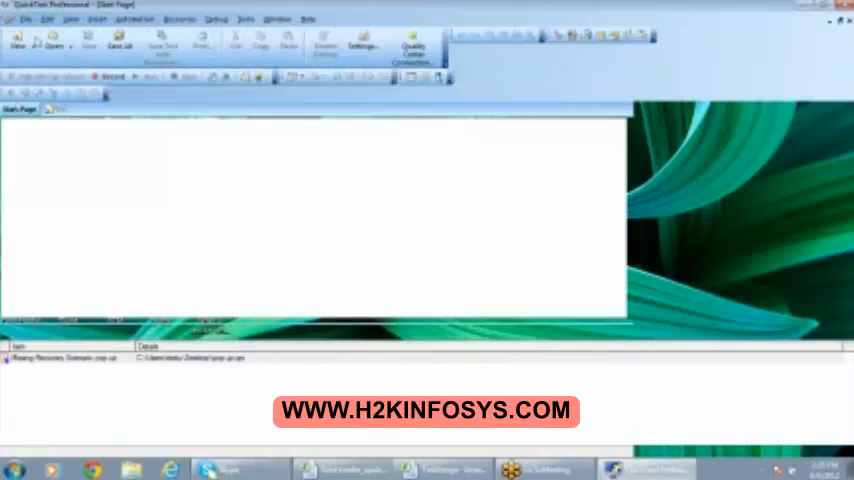
{"action": "left_click", "coordinate": [25, 18]}
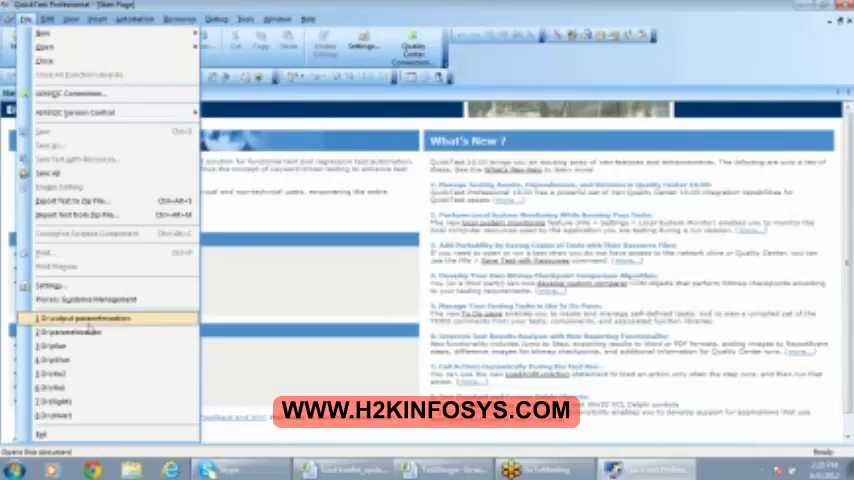
{"action": "left_click", "coordinate": [80, 318]}
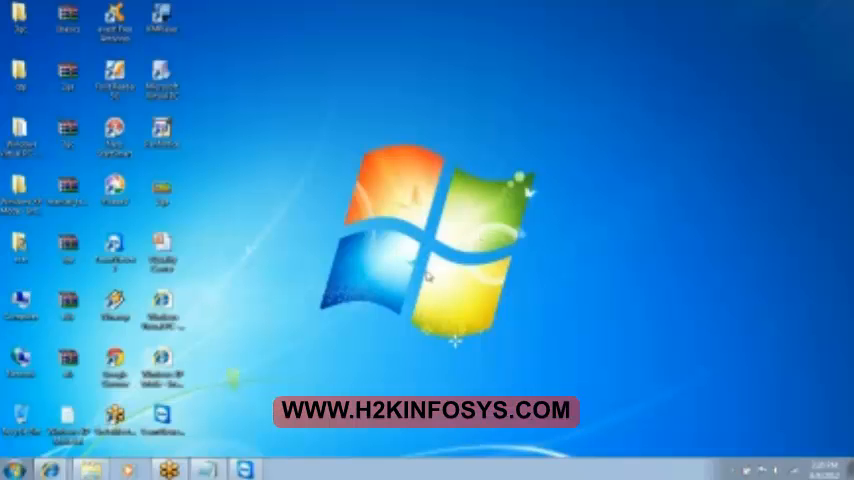
{"action": "mouse_move", "coordinate": [643, 25]}
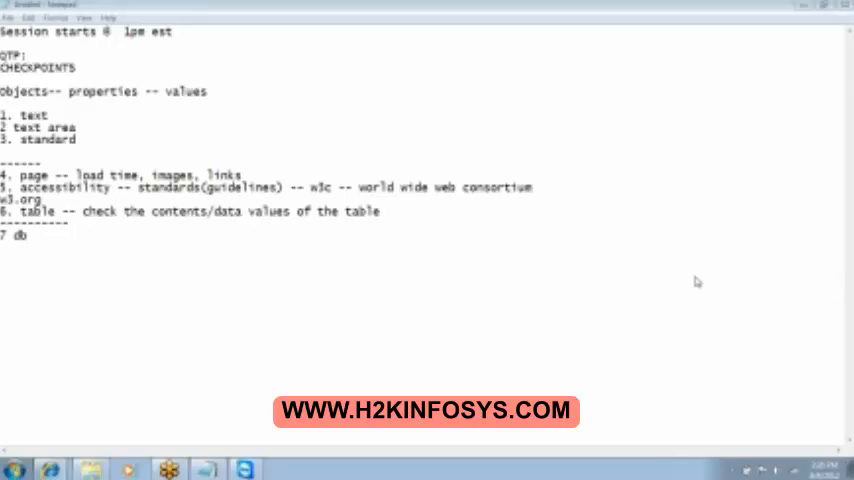
{"action": "mouse_move", "coordinate": [715, 288]}
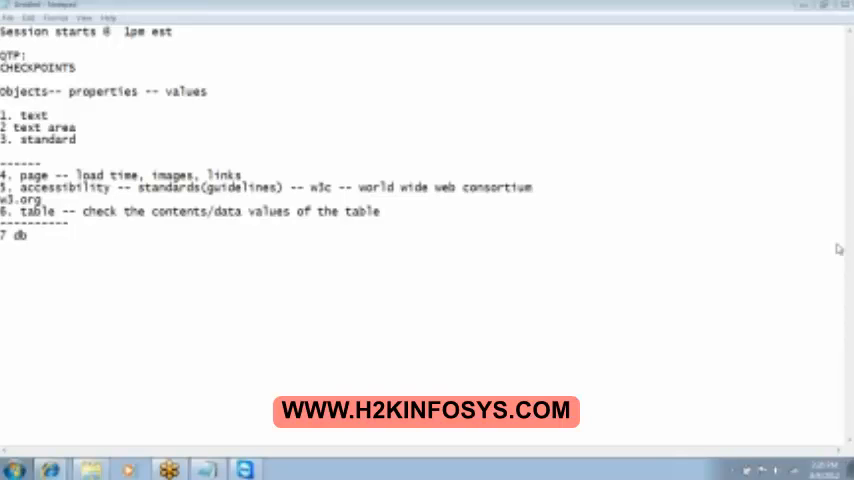
{"action": "mouse_move", "coordinate": [835, 294]}
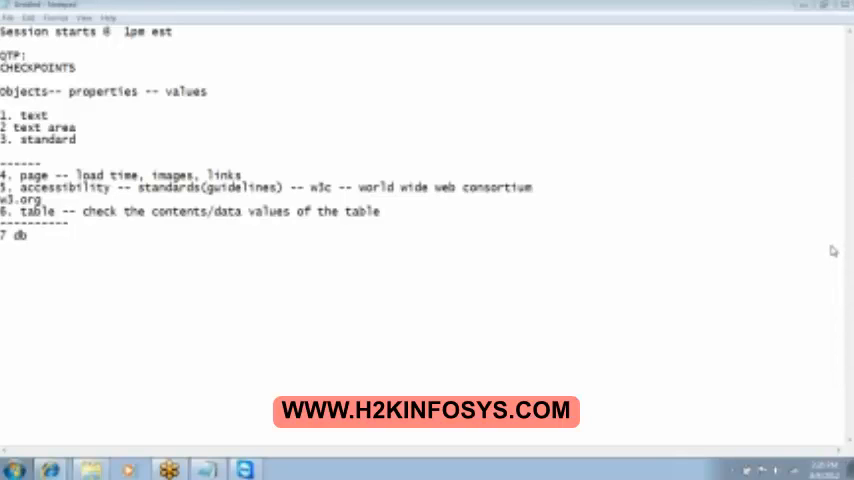
{"action": "mouse_move", "coordinate": [803, 242]}
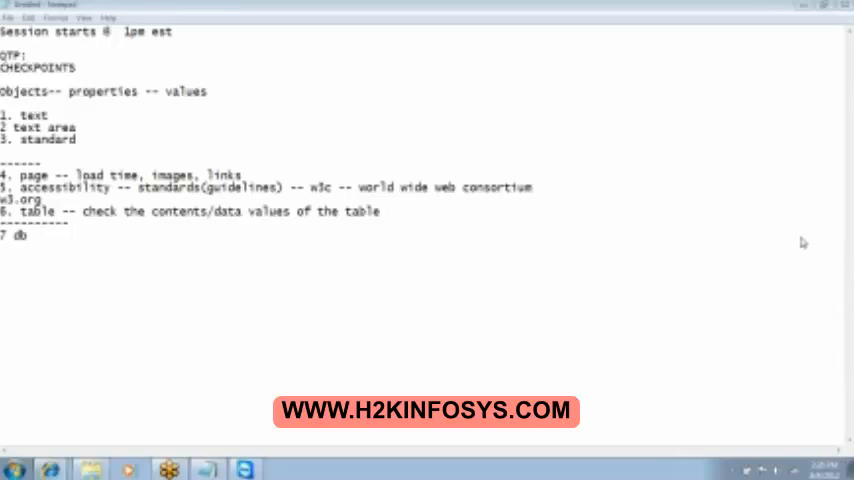
{"action": "mouse_move", "coordinate": [710, 253]}
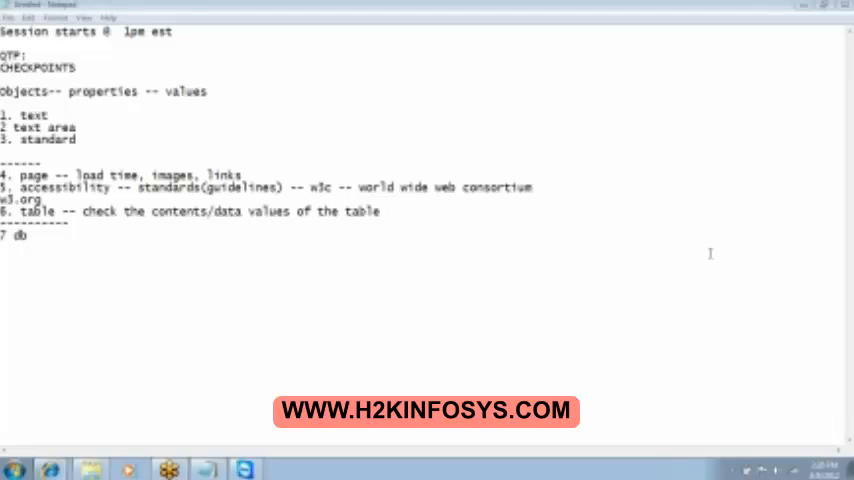
{"action": "mouse_move", "coordinate": [839, 290]}
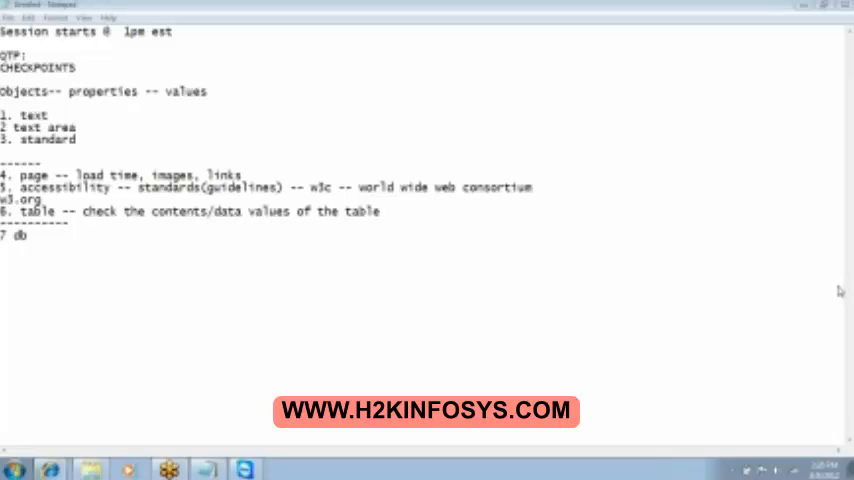
{"action": "mouse_move", "coordinate": [701, 282]}
{"action": "type", "text": "-"}
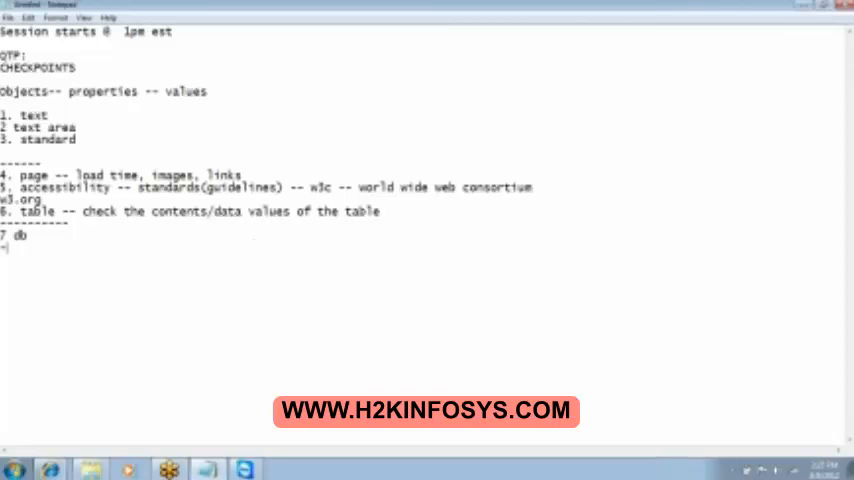
Clear the old checkpoint notes and start typing the 'VB SCRIPTING:' heading
{"action": "key", "text": "ctrl+a"}
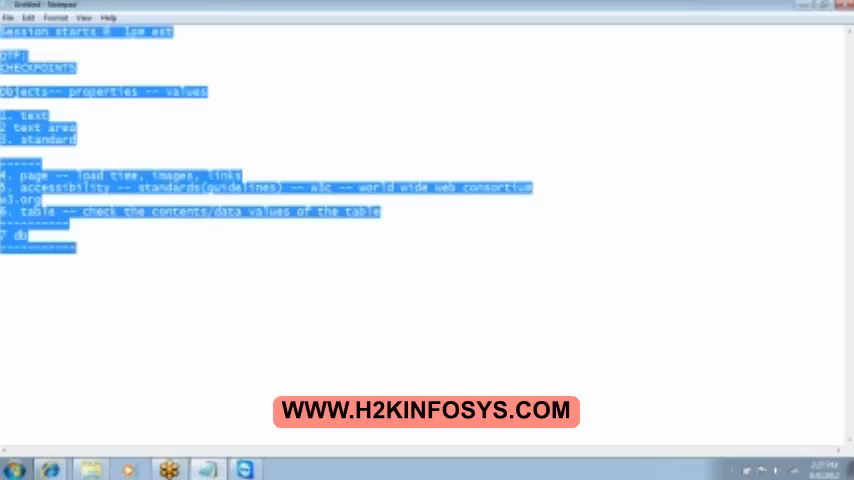
{"action": "key", "text": "Delete"}
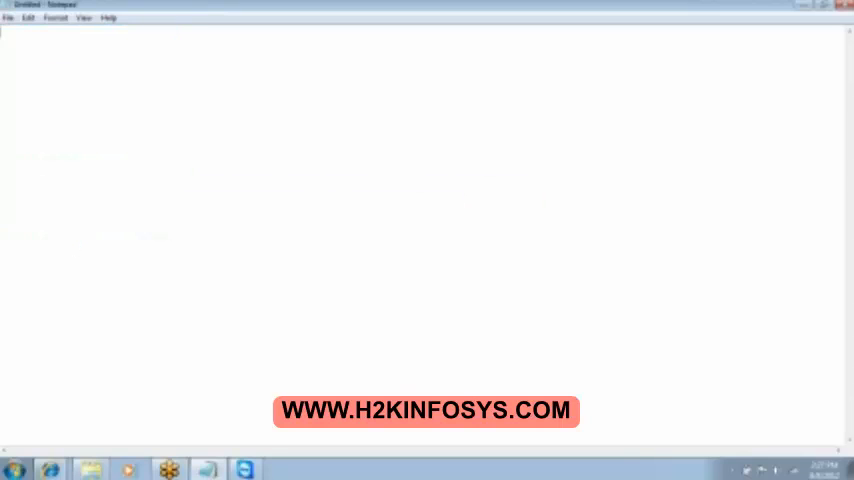
{"action": "type", "text": "vB"}
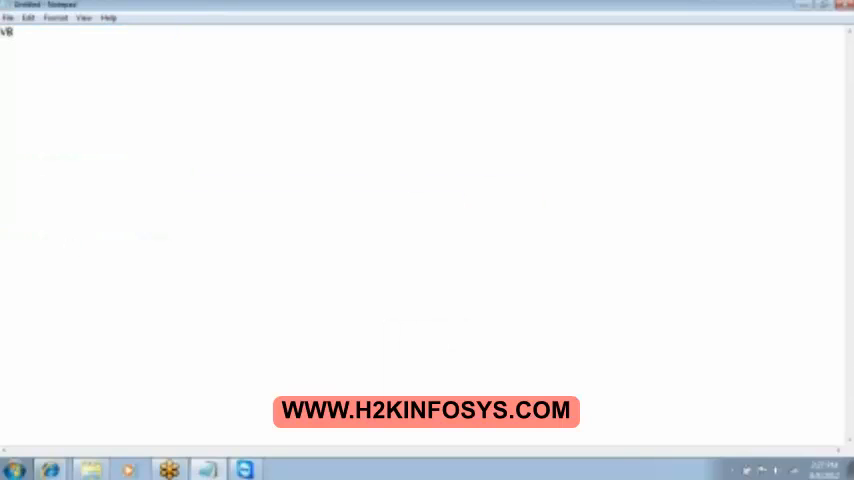
{"action": "type", "text": "SCRIPTING:"}
{"action": "type", "text": "1."}
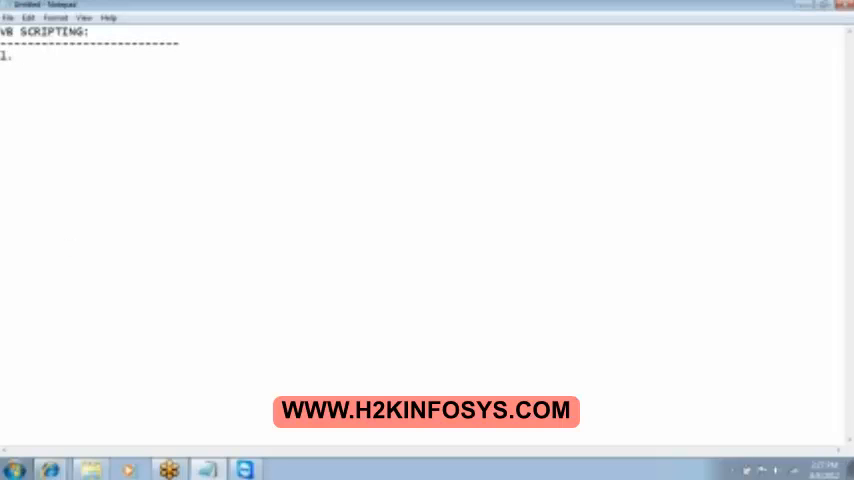
{"action": "mouse_move", "coordinate": [686, 140]}
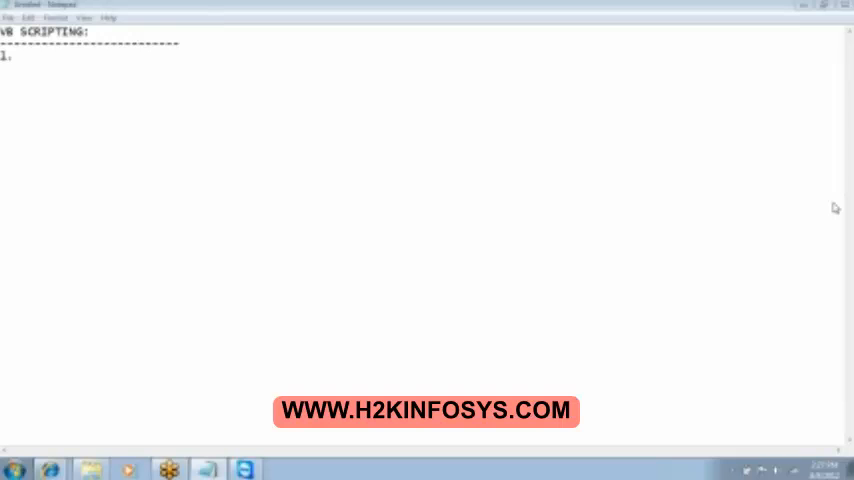
{"action": "mouse_move", "coordinate": [849, 205]}
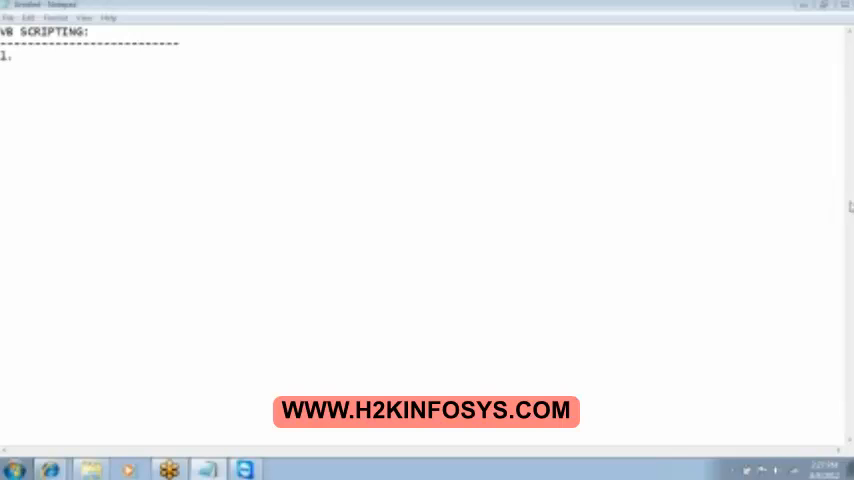
{"action": "mouse_move", "coordinate": [782, 202]}
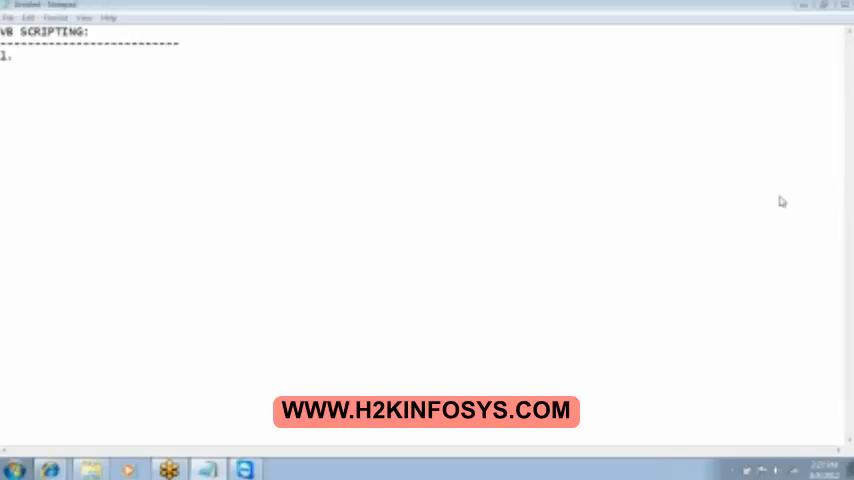
{"action": "mouse_move", "coordinate": [753, 252]}
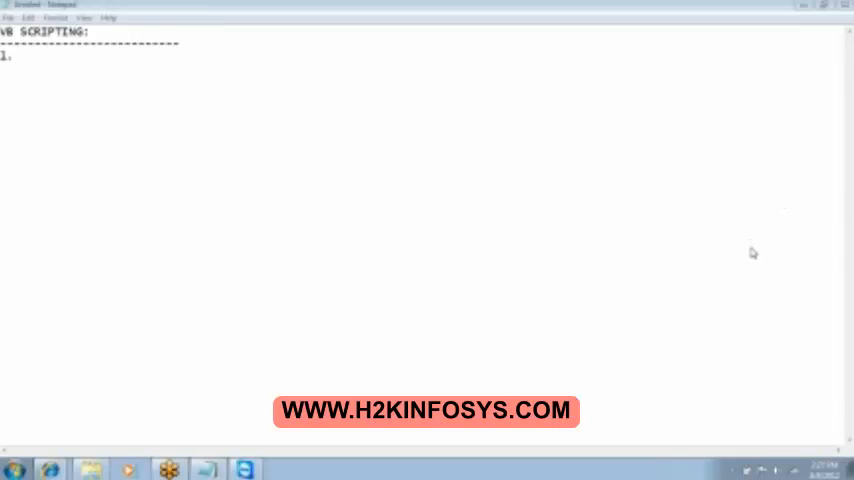
{"action": "mouse_move", "coordinate": [561, 260]}
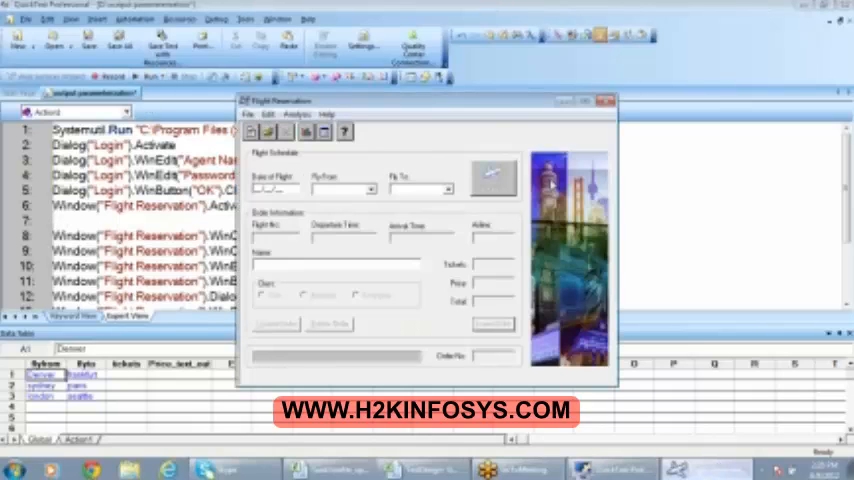
{"action": "mouse_move", "coordinate": [600, 132]}
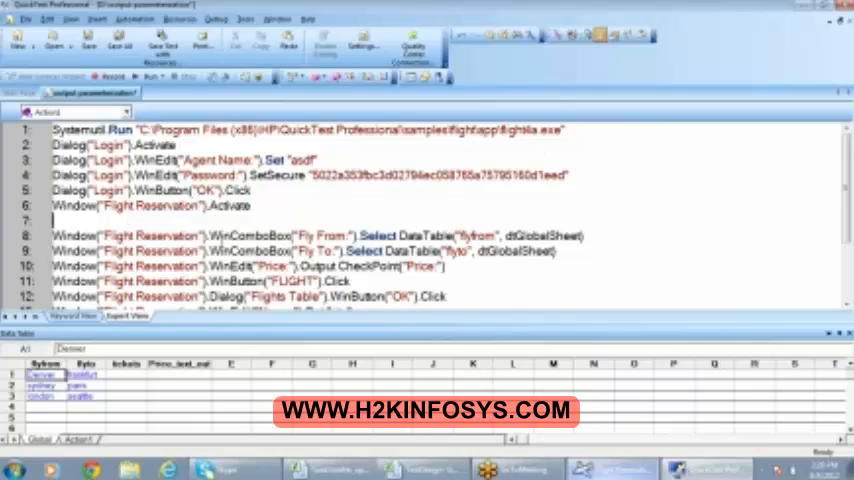
Begin line 7 with Window("Flight Reservation")
{"action": "type", "text": "Window(\"Flight Reservation"}
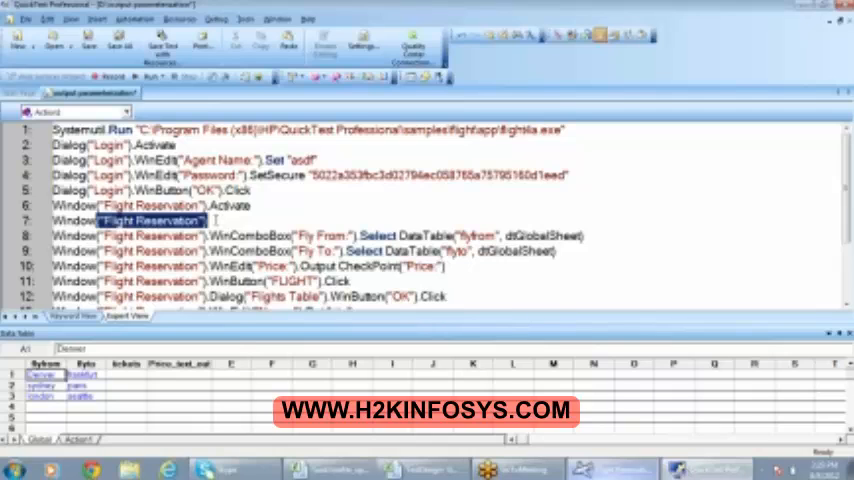
Append .WinObject("Date of Flight:") to the line 7 window reference
{"action": "left_click", "coordinate": [150, 220]}
{"action": "type", "text": "."}
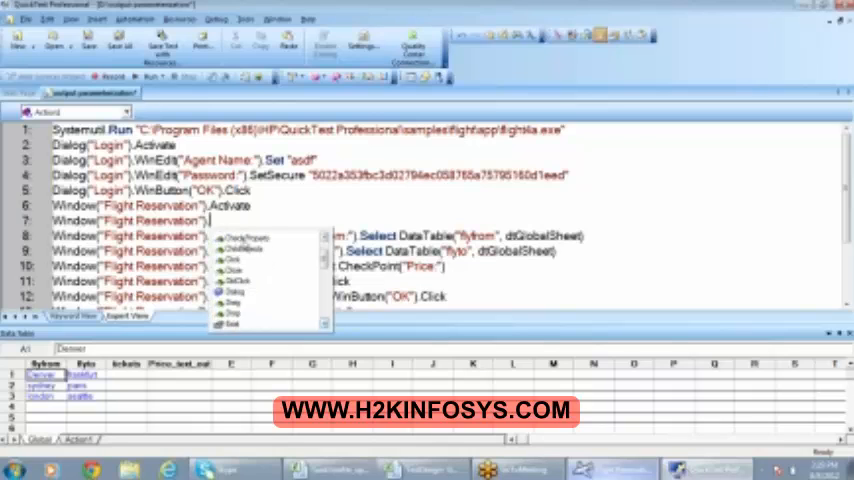
{"action": "type", "text": "win"}
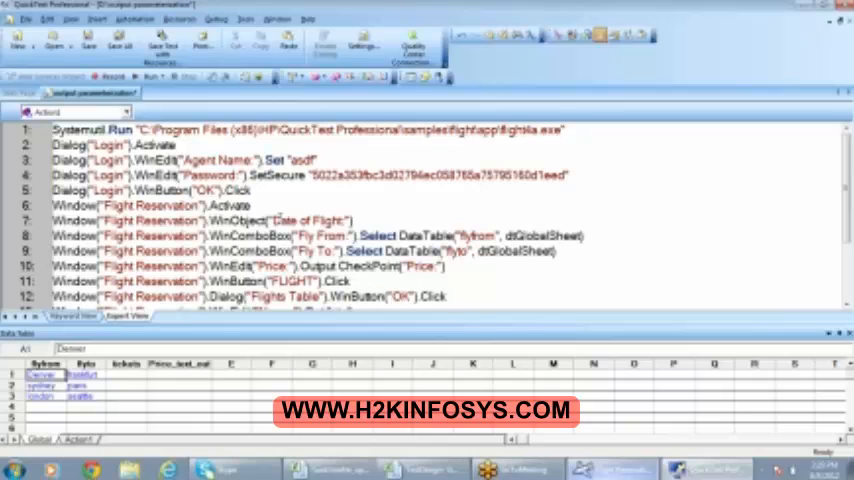
Make line 7 Type the date digits 121212 into the Date of Flight field
{"action": "type", "text": ".Type \"12"}
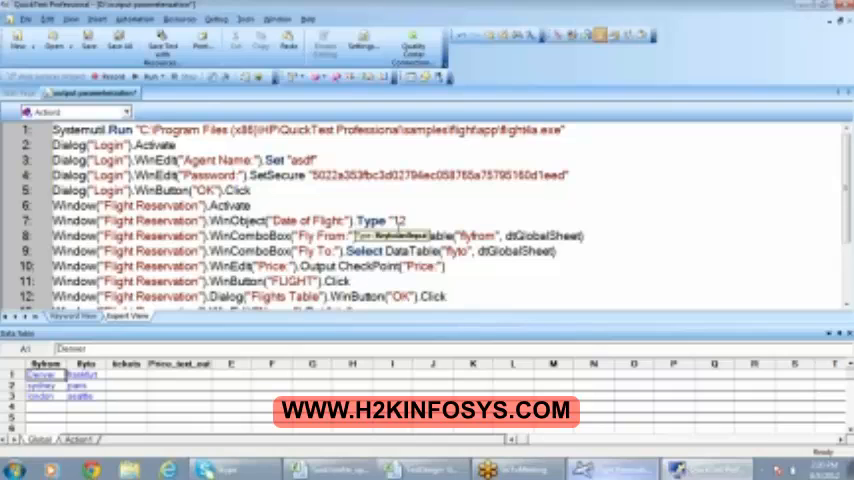
{"action": "type", "text": "/13"}
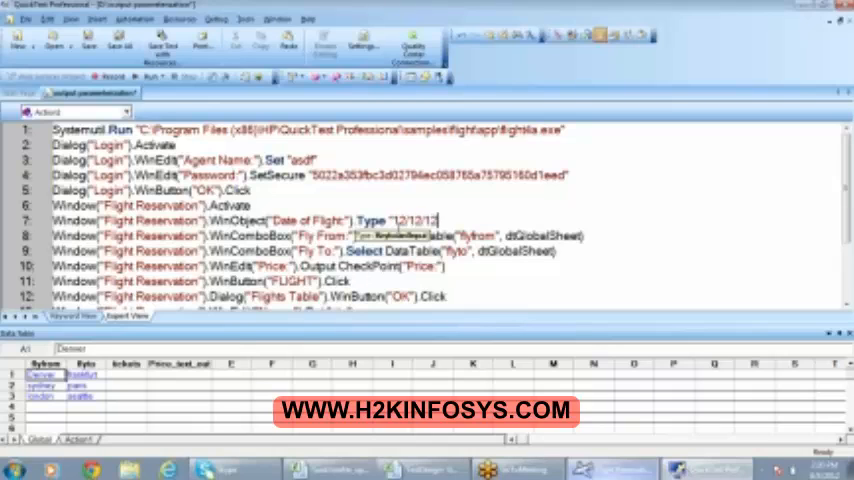
{"action": "key", "text": "Backspace"}
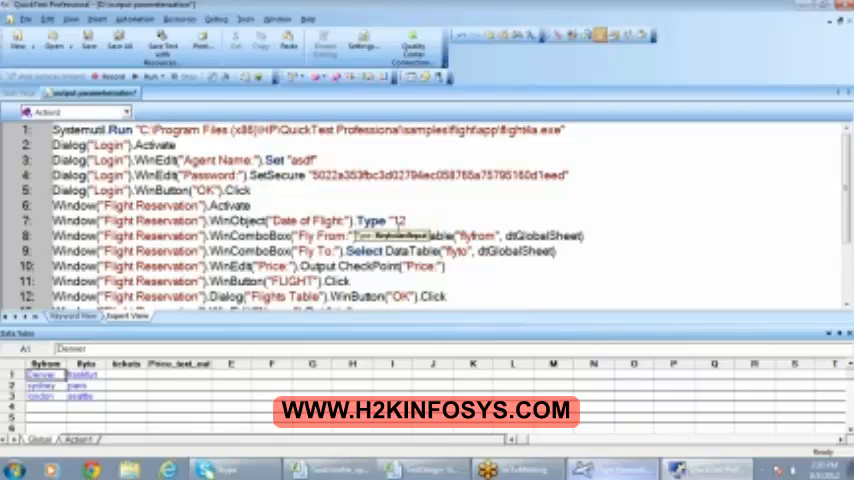
{"action": "type", "text": "12121"}
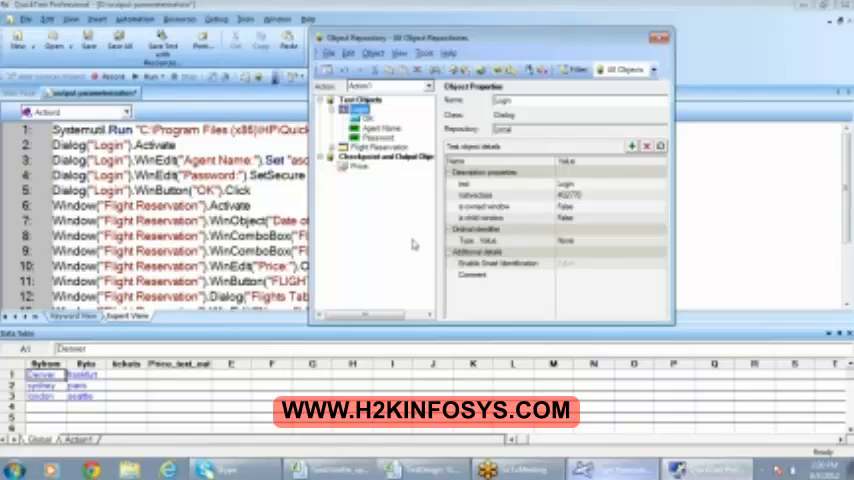
Delete MaskEdBox from the Flight Reservation objects and close the Object Repository
{"action": "left_click", "coordinate": [334, 147]}
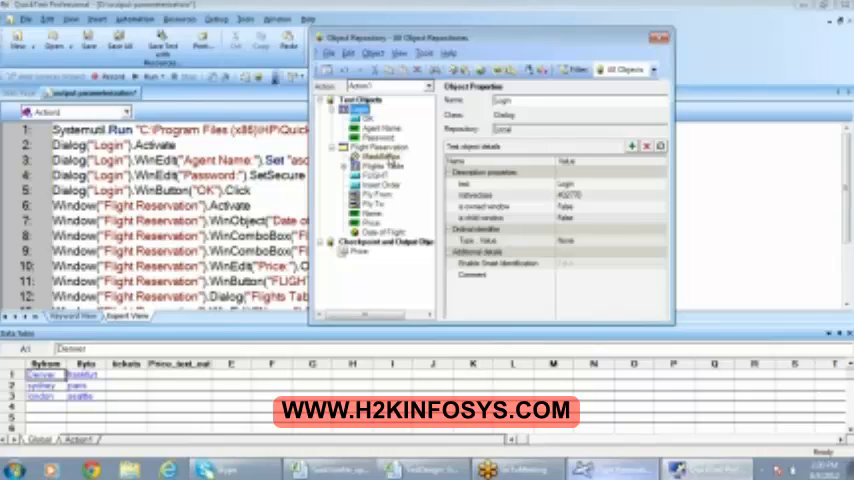
{"action": "left_click", "coordinate": [378, 157]}
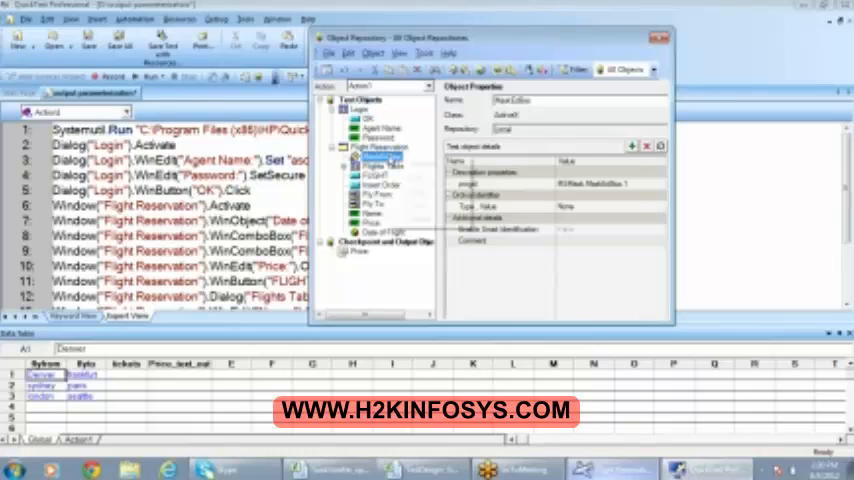
{"action": "left_click", "coordinate": [648, 146]}
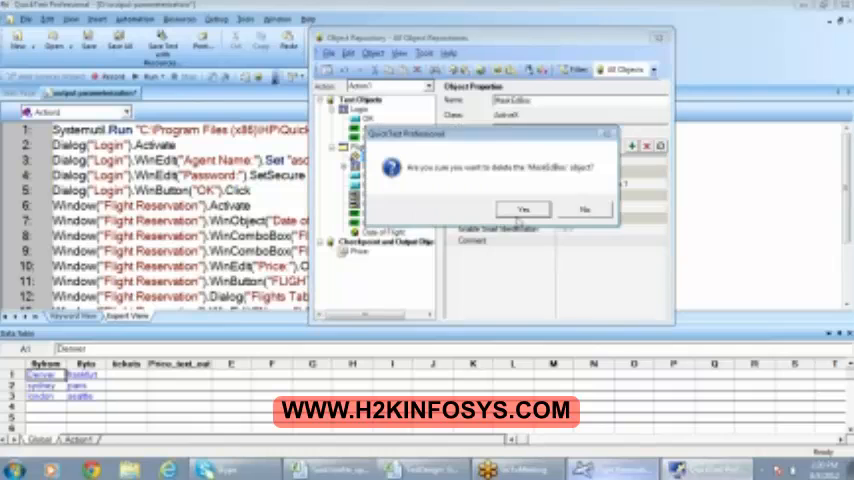
{"action": "left_click", "coordinate": [523, 209]}
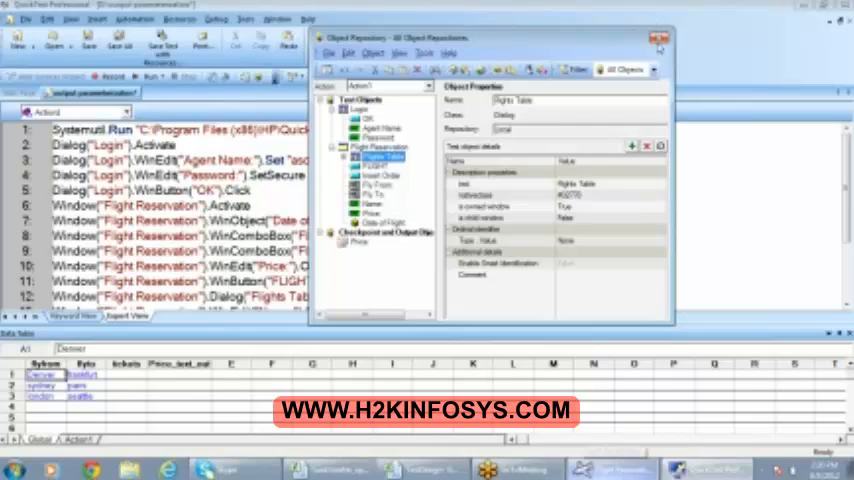
{"action": "left_click", "coordinate": [660, 38]}
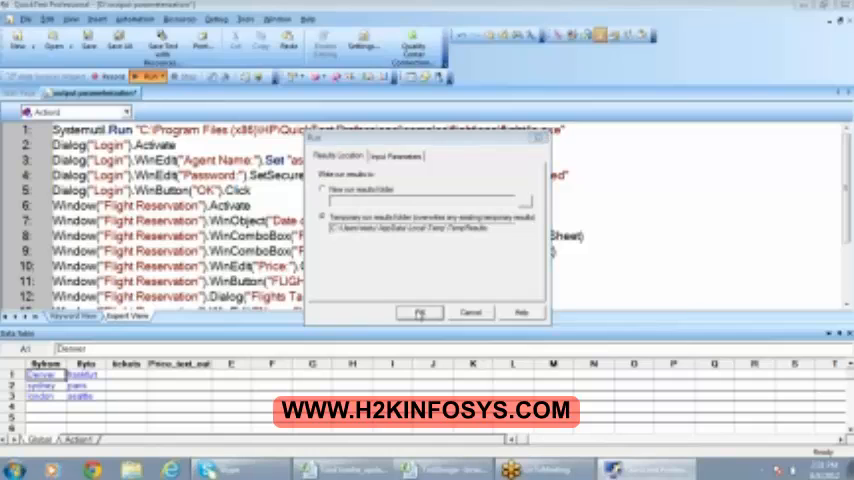
Run the test, saving results to the temporary run results folder
{"action": "left_click", "coordinate": [419, 312]}
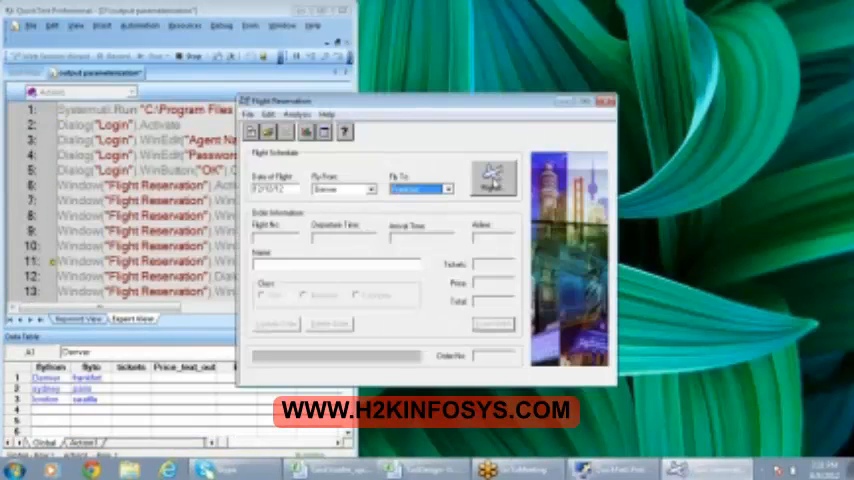
{"action": "left_click", "coordinate": [491, 324]}
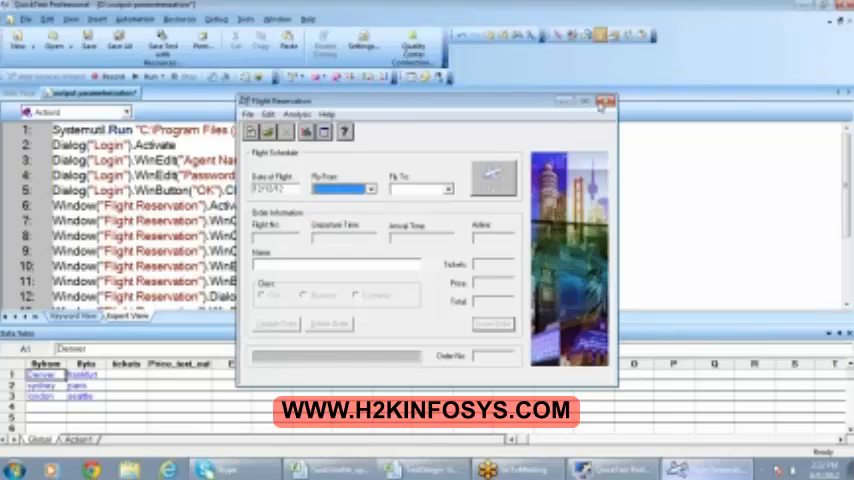
Close the Flight Reservation application window
{"action": "left_click", "coordinate": [605, 101]}
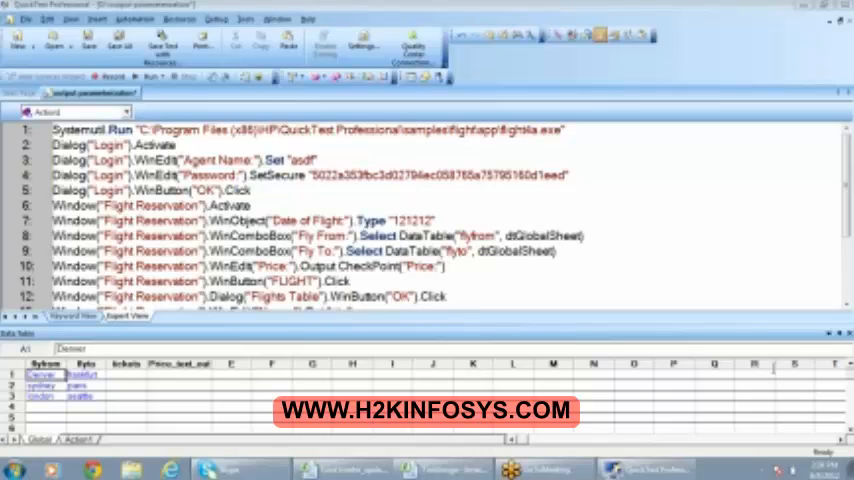
{"action": "mouse_move", "coordinate": [772, 368]}
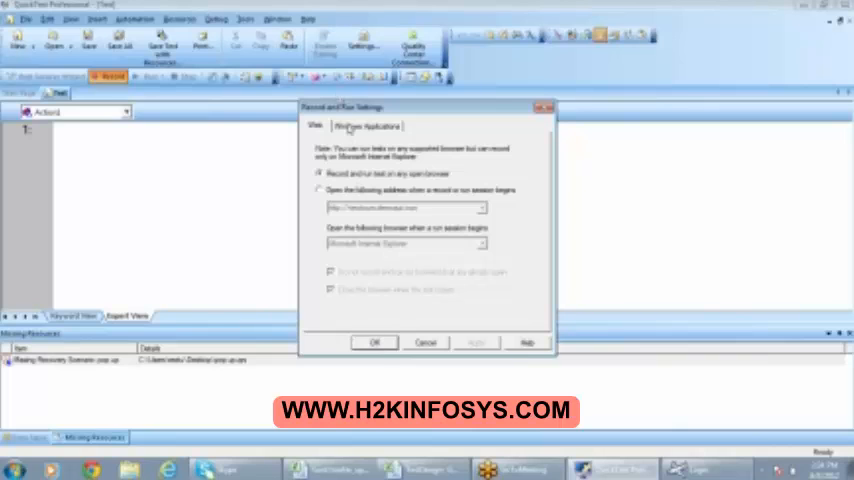
View the Windows Applications tab of Record and Run Settings
{"action": "left_click", "coordinate": [366, 125]}
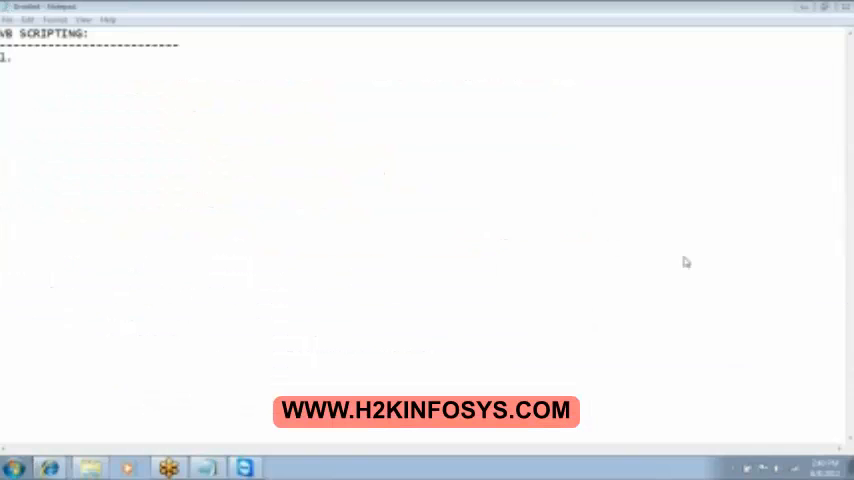
{"action": "mouse_move", "coordinate": [821, 267]}
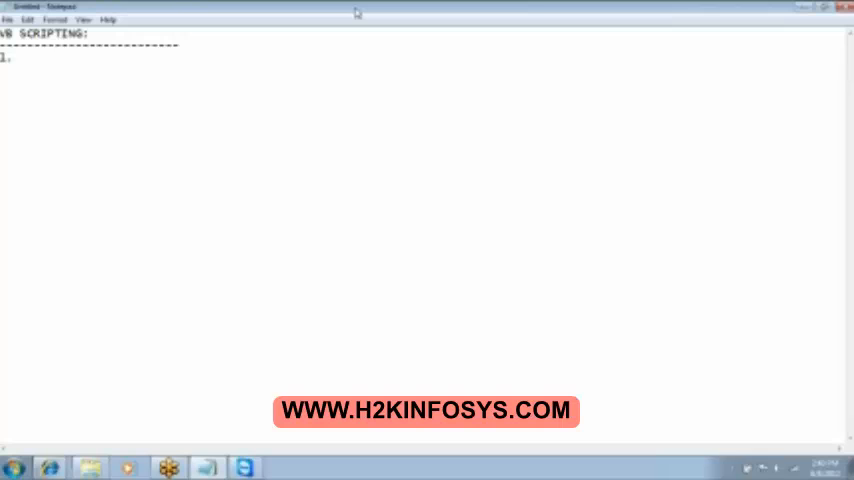
Add outline topics 'Declaration' and 'Input from user'
{"action": "type", "text": "Dec"}
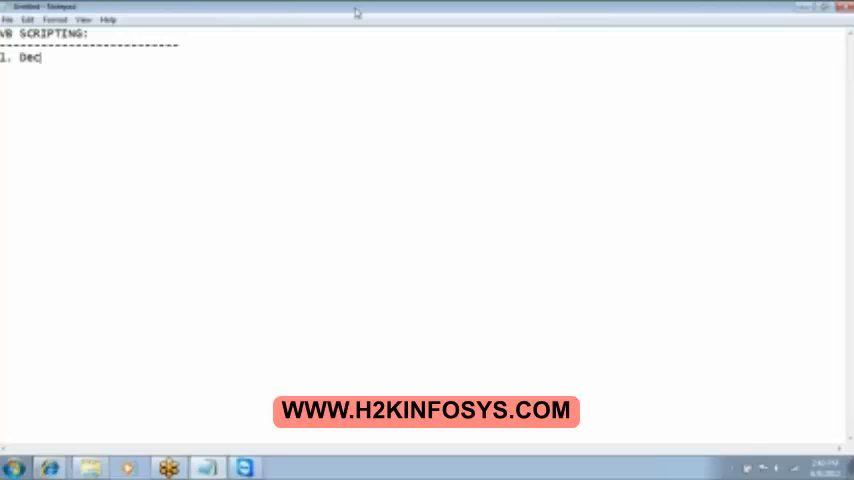
{"action": "type", "text": "lar"}
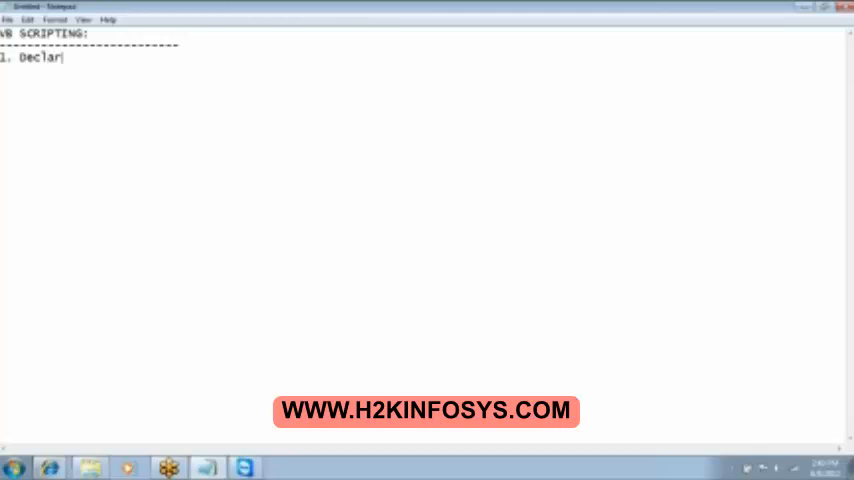
{"action": "type", "text": "ation"}
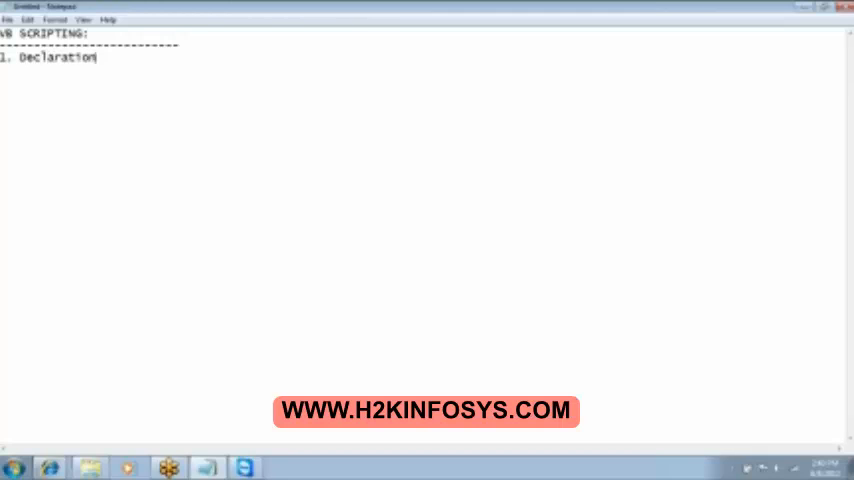
{"action": "key", "text": "enter"}
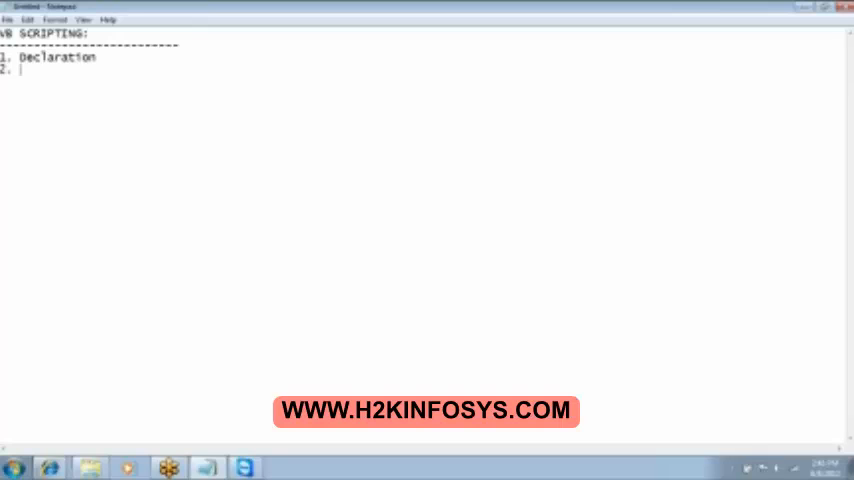
{"action": "type", "text": "Input"}
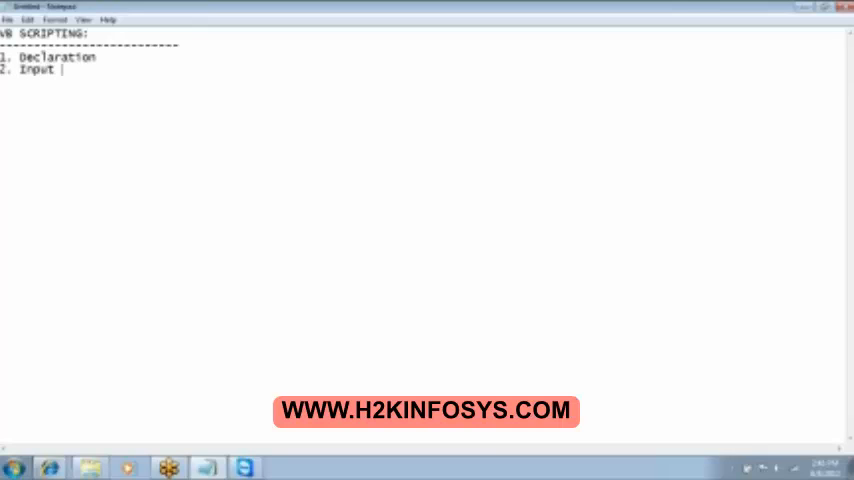
{"action": "type", "text": "from user"}
{"action": "type", "text": "3. Display the"}
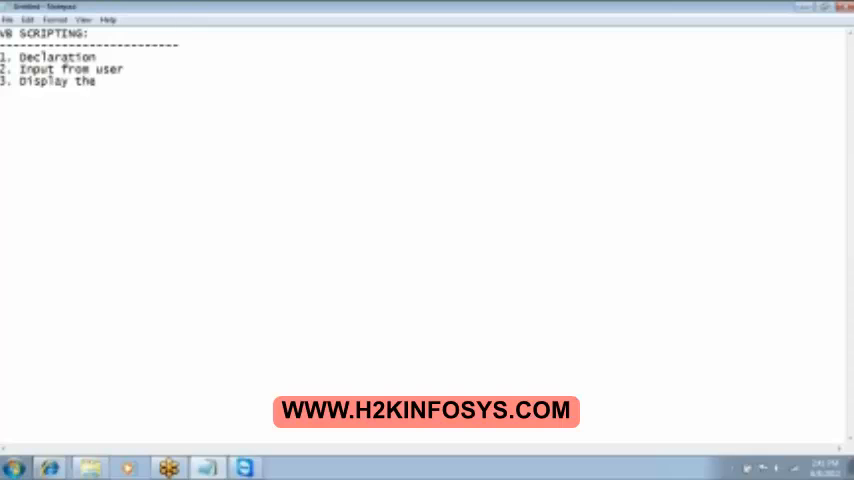
Add outline topics 'output', 'Functions' and 'Control- Branching & Looping'
{"action": "type", "text": "out"}
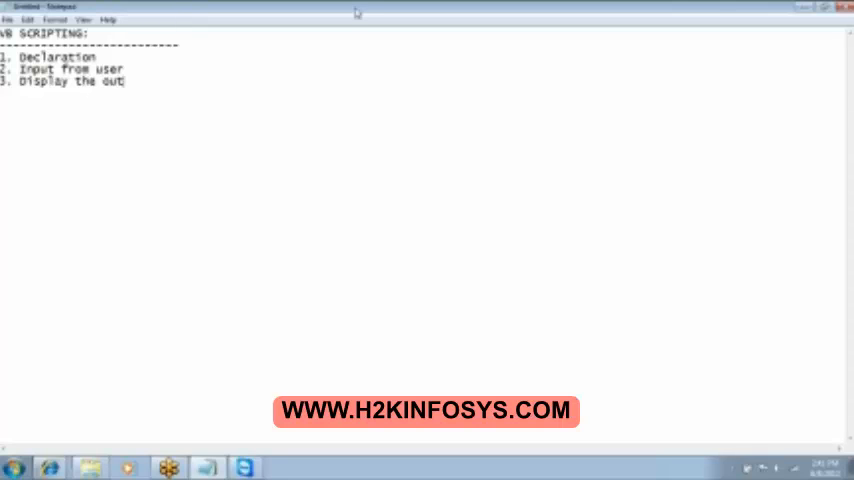
{"action": "type", "text": "put"}
{"action": "type", "text": "4."}
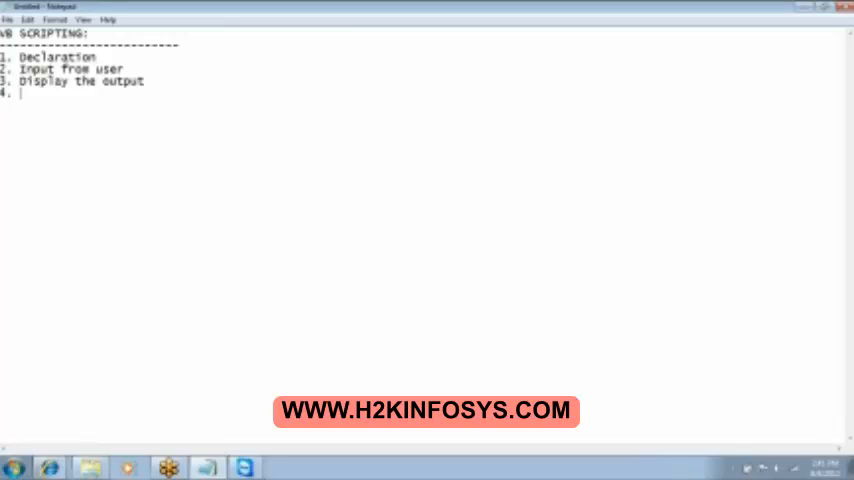
{"action": "mouse_move", "coordinate": [357, 11]}
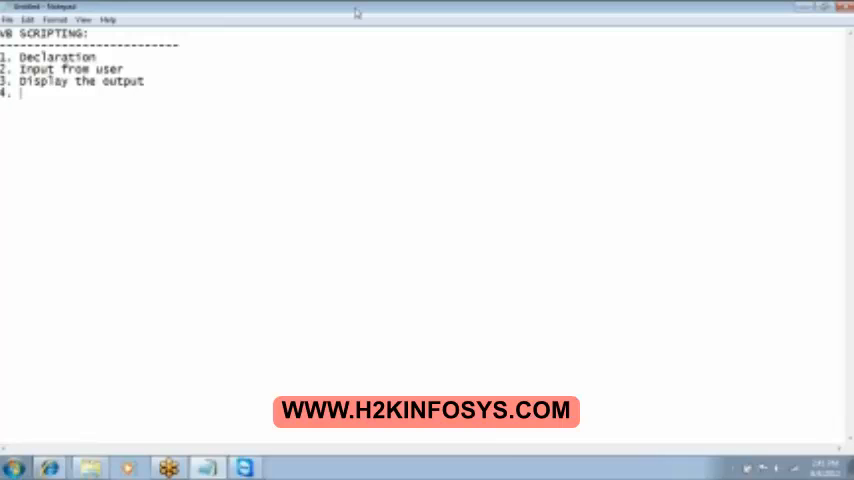
{"action": "type", "text": "Fu"}
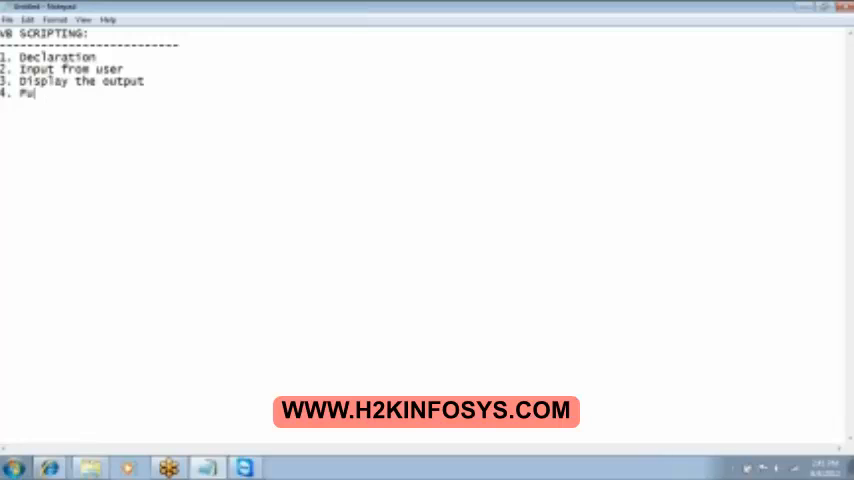
{"action": "type", "text": "nctions"}
{"action": "type", "text": "5."}
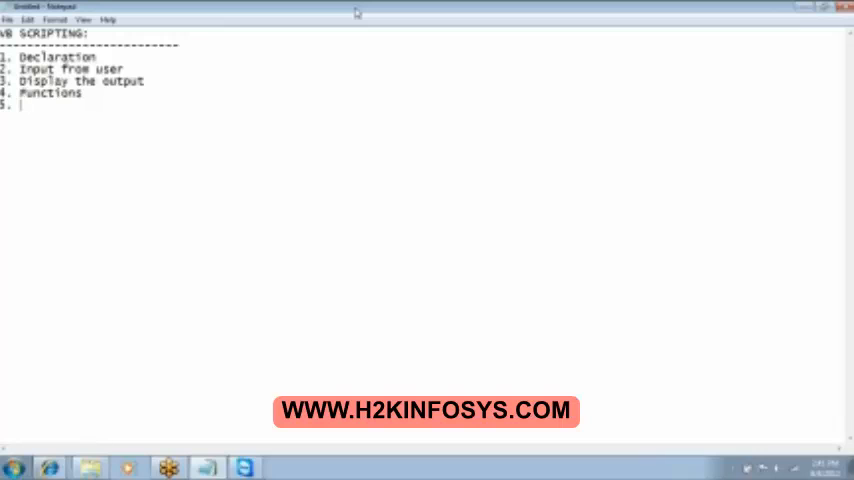
{"action": "type", "text": "Control- Branching"}
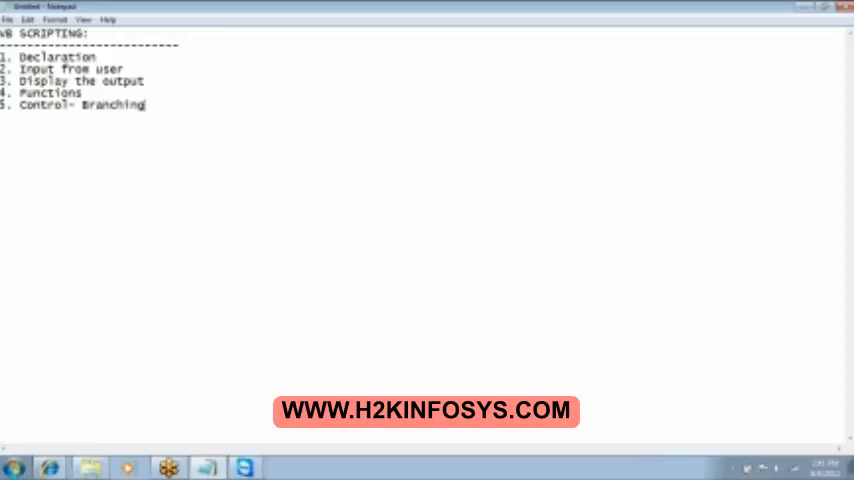
{"action": "type", "text": "&"}
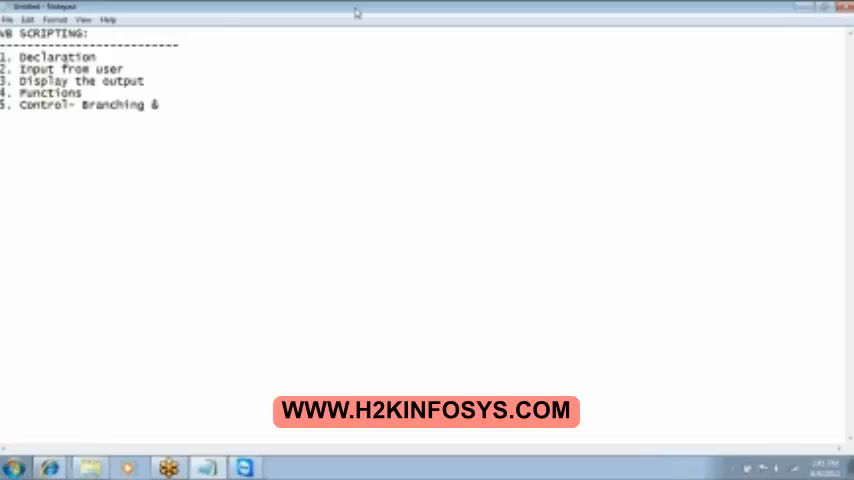
{"action": "type", "text": "Loop"}
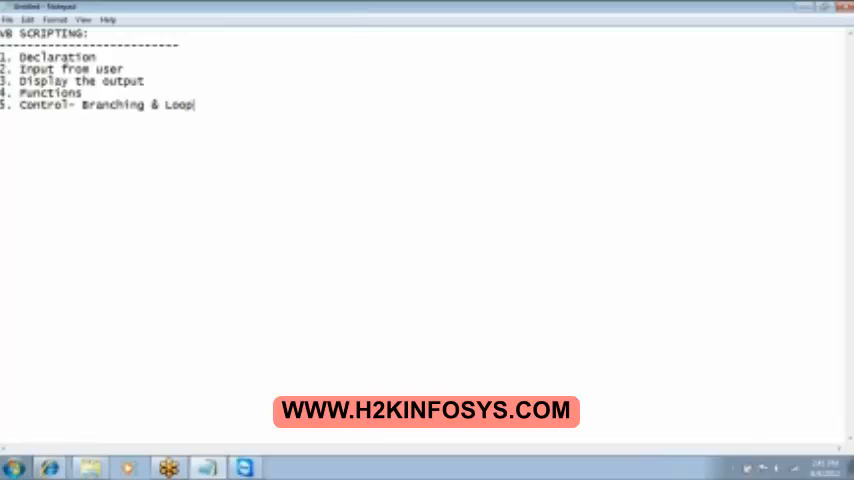
{"action": "type", "text": "ing"}
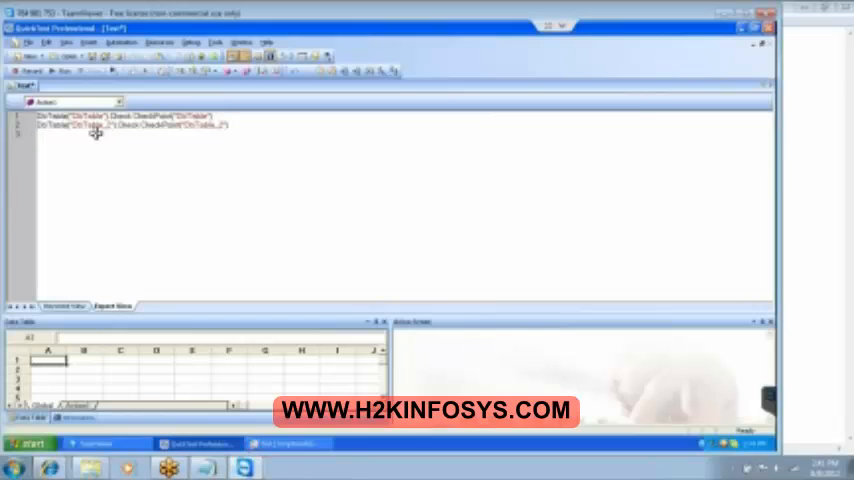
Switch back to the QuickTest Professional window and its Expert View editor
{"action": "left_click", "coordinate": [28, 42]}
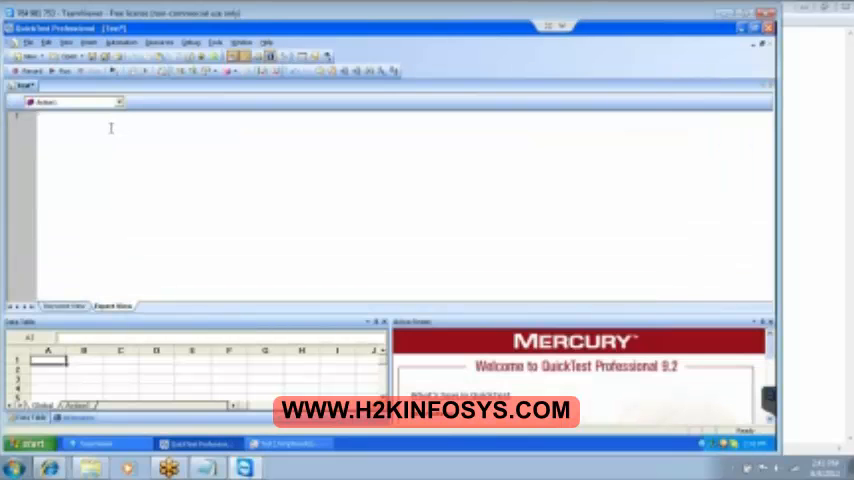
Start line 1 of the empty script with a comment beginning 'Program'
{"action": "type", "text": "Msgbox"}
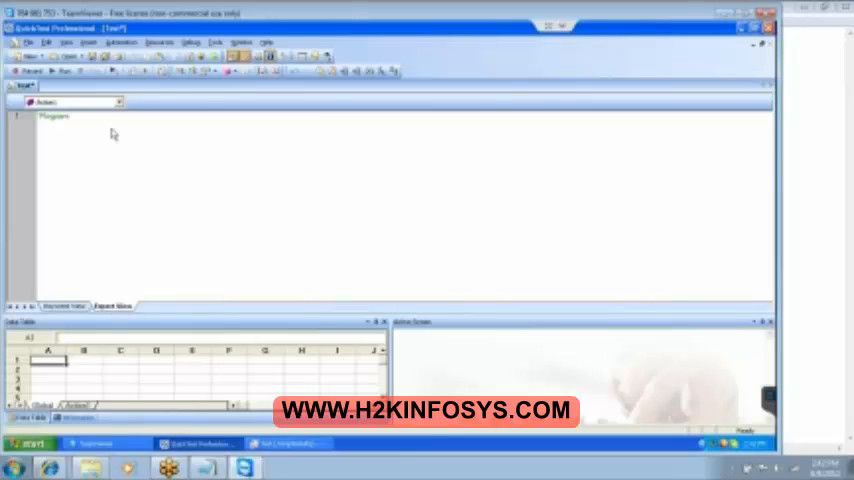
Choose a larger editor font size under Tools > View Options, Fonts and Colors
{"action": "left_click", "coordinate": [216, 42]}
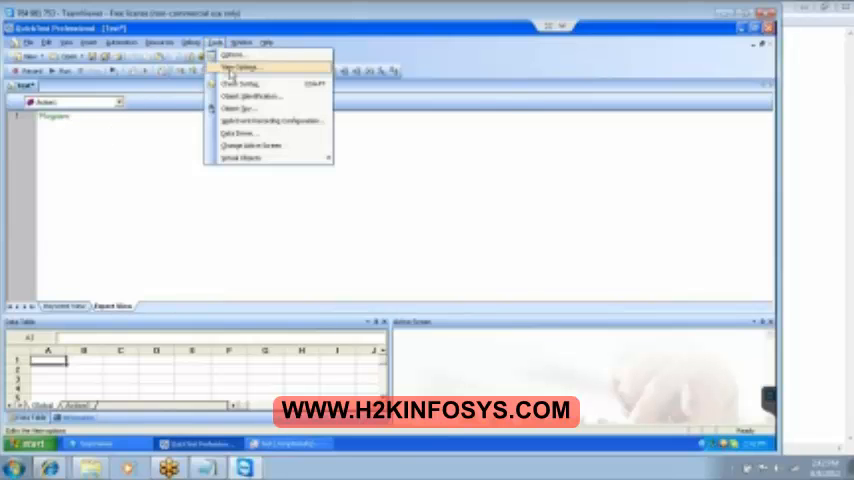
{"action": "left_click", "coordinate": [237, 55]}
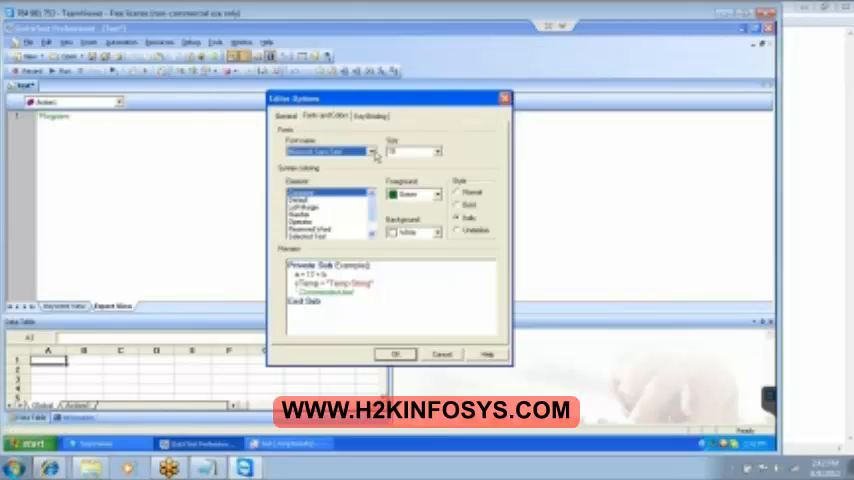
{"action": "left_click", "coordinate": [442, 151]}
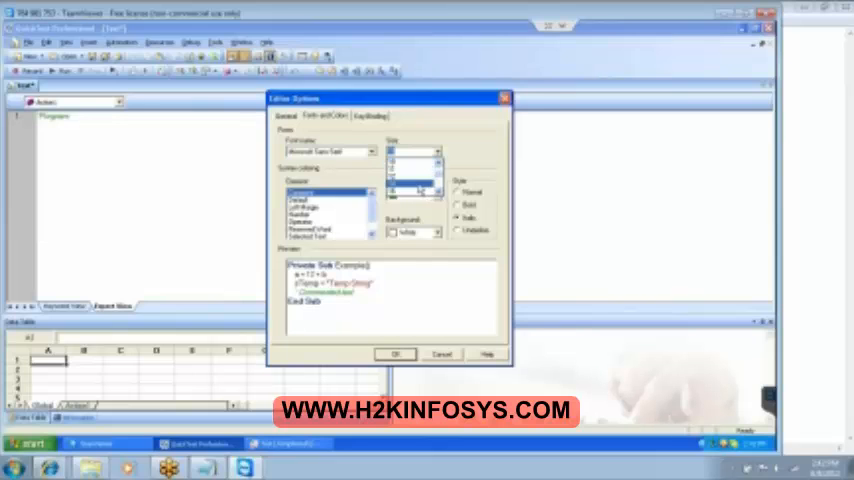
{"action": "left_click", "coordinate": [394, 354]}
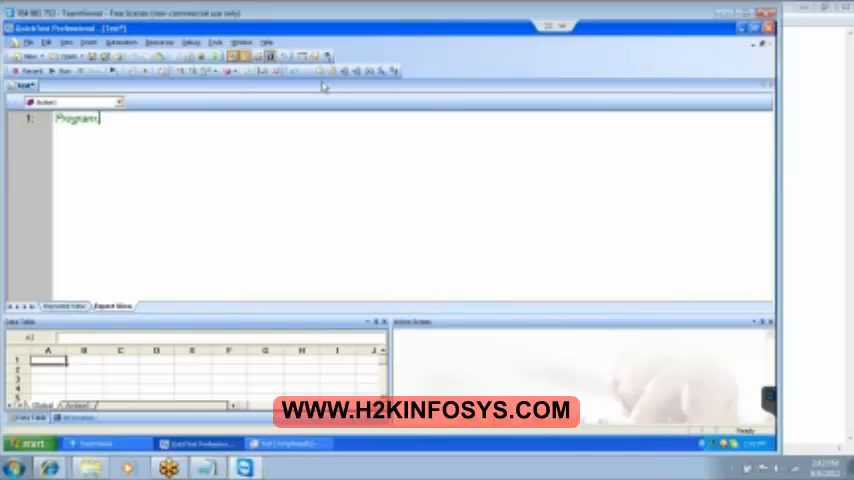
Finish the comment 'Program: To accept the first name & last name of the person & display his fullname'
{"action": "type", "text": "To add"}
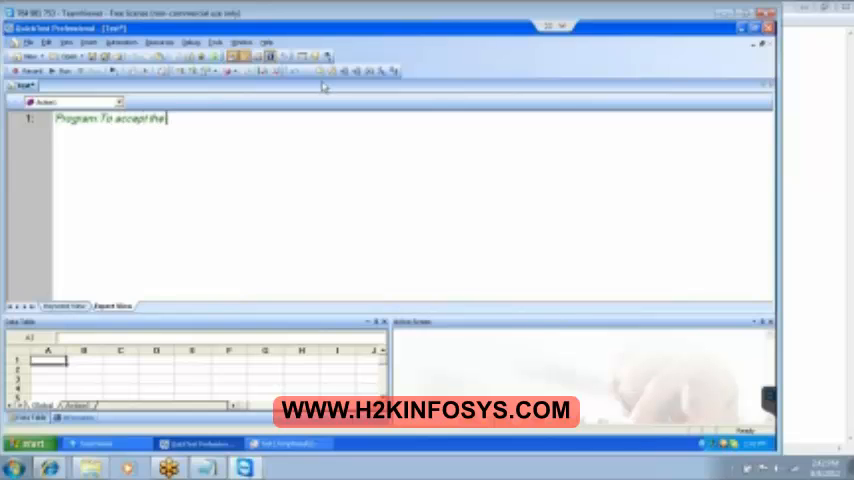
{"action": "type", "text": "first"}
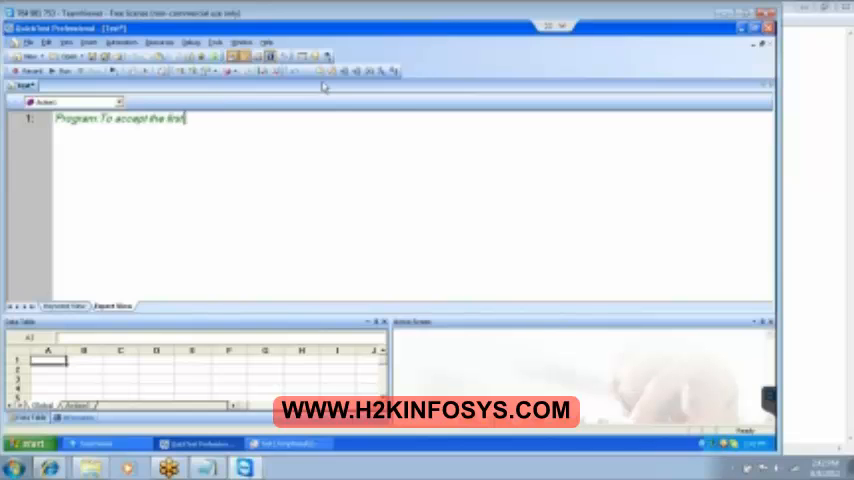
{"action": "type", "text": "name d"}
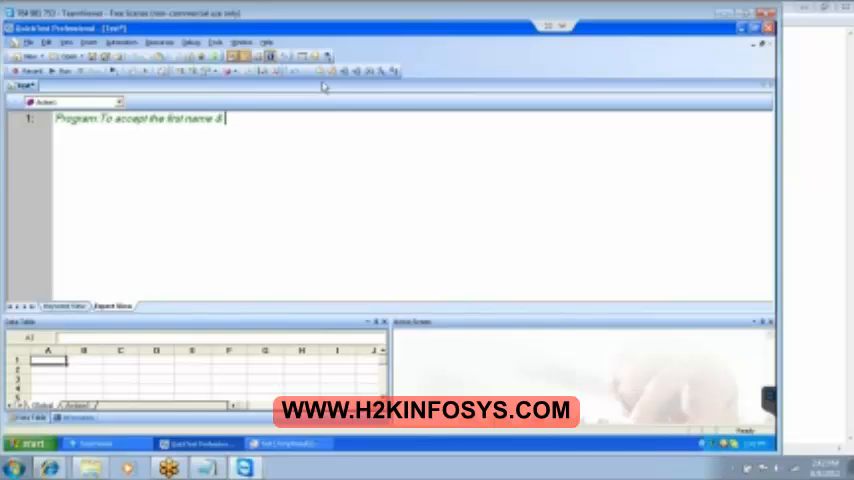
{"action": "type", "text": "last name of the p"}
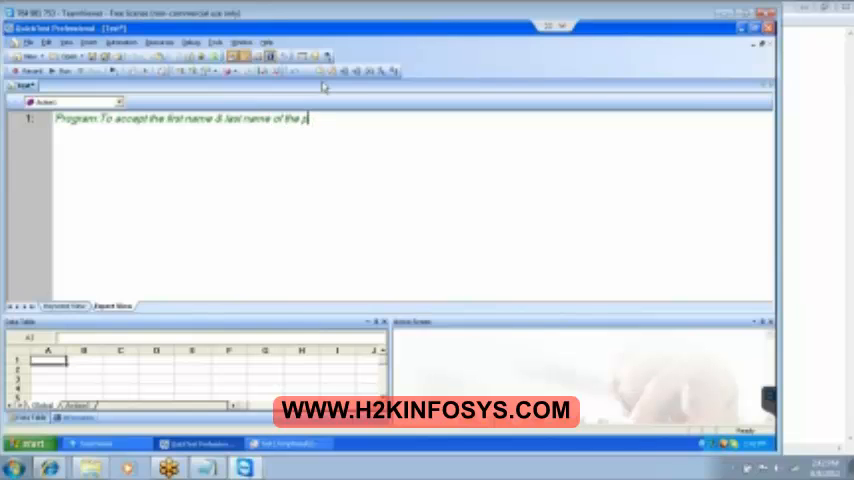
{"action": "type", "text": "erson & display his"}
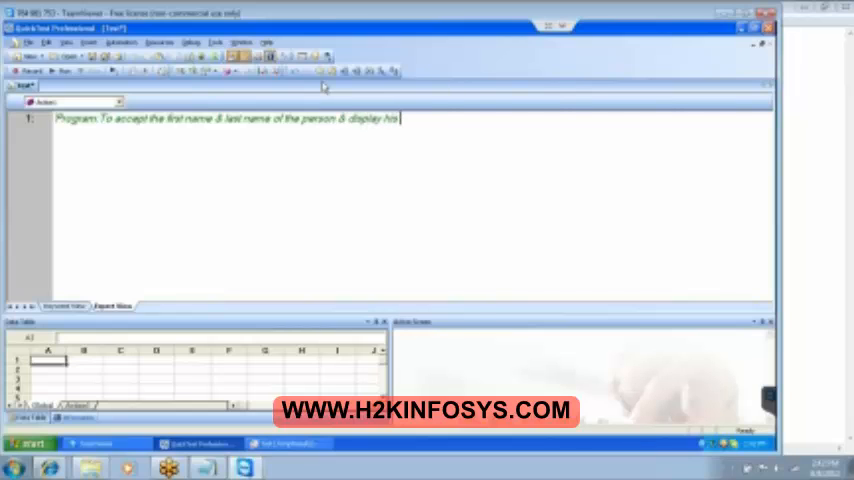
{"action": "type", "text": "fullname"}
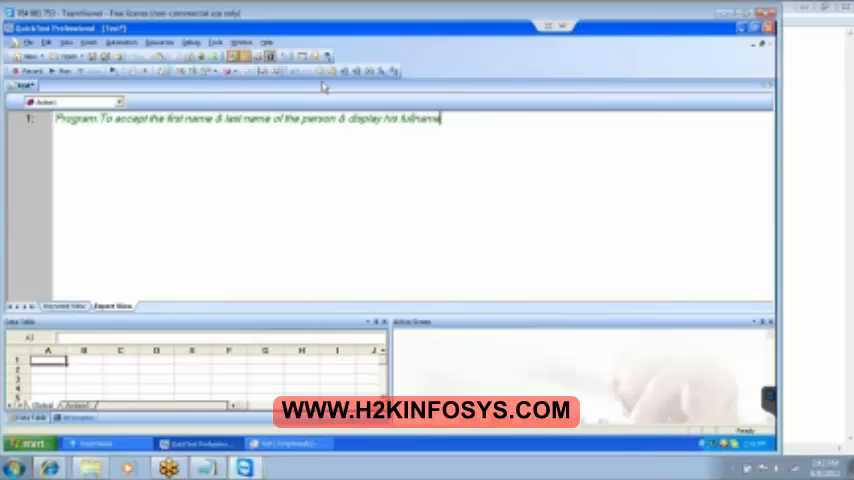
{"action": "key", "text": "enter"}
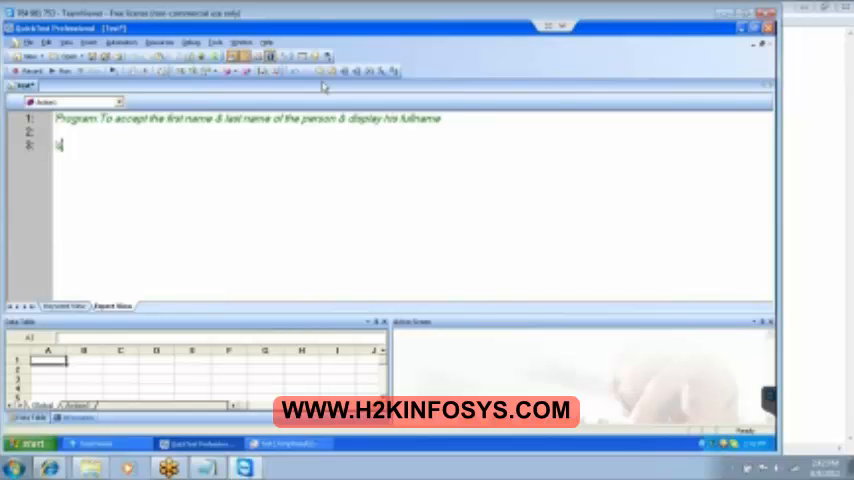
Add comment lines 'declaration', 'accept the input', 'concatenation' and 'display steps', then place the cursor below 'accept the input'
{"action": "type", "text": "declare"}
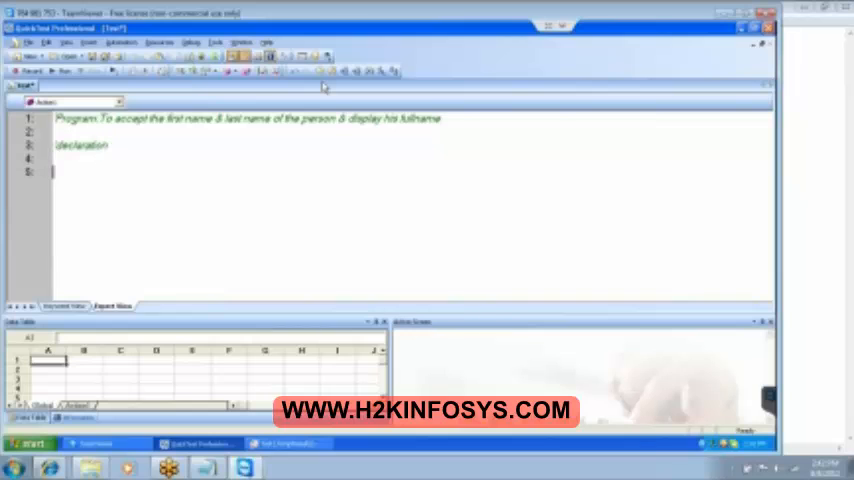
{"action": "type", "text": "accept the input"}
{"action": "type", "text": "'concatenation"}
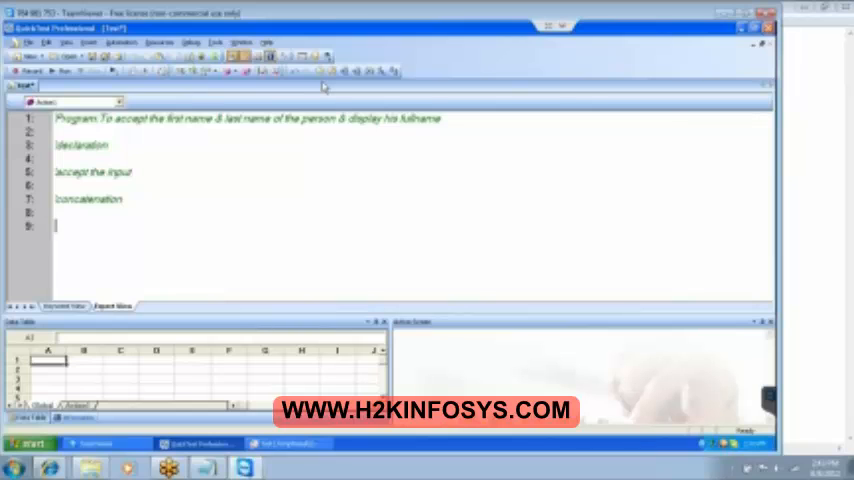
{"action": "type", "text": "display"}
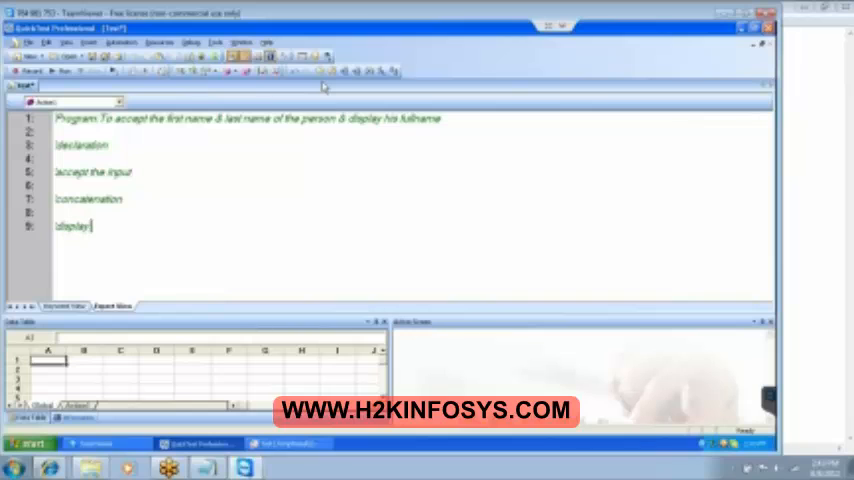
{"action": "type", "text": "steps"}
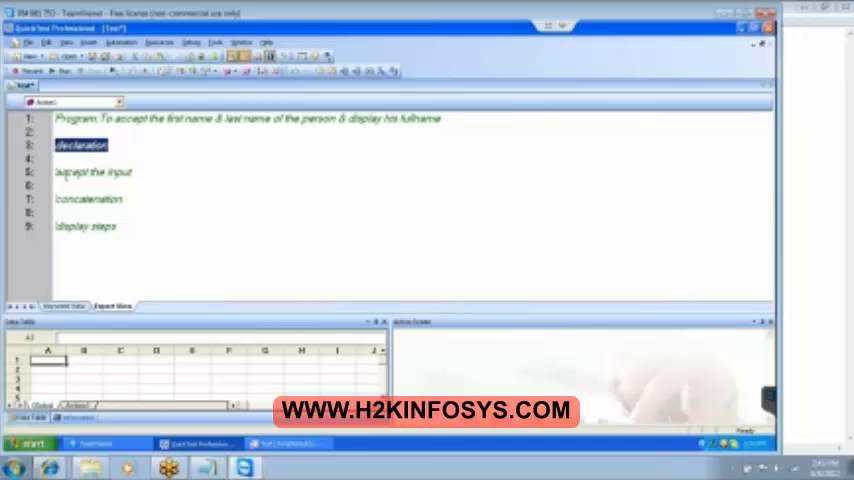
{"action": "left_click", "coordinate": [122, 171]}
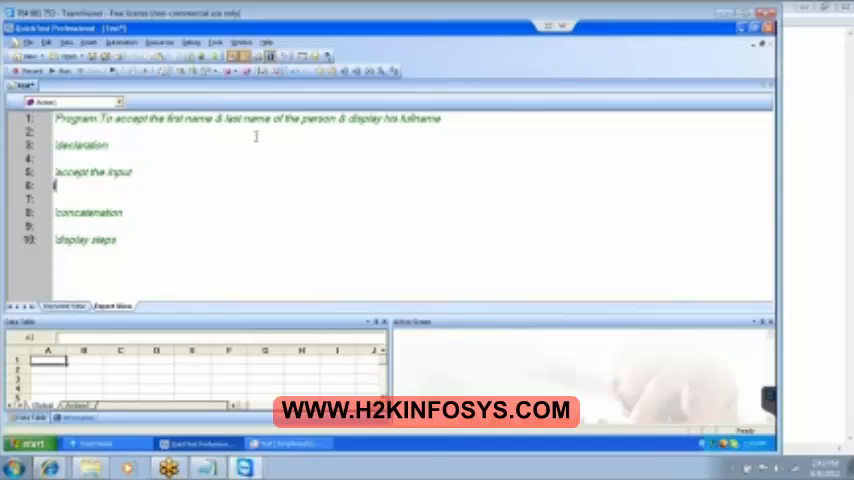
Type 'inputbox(' with an opening quote on the line below 'accept the input'
{"action": "type", "text": "inputi"}
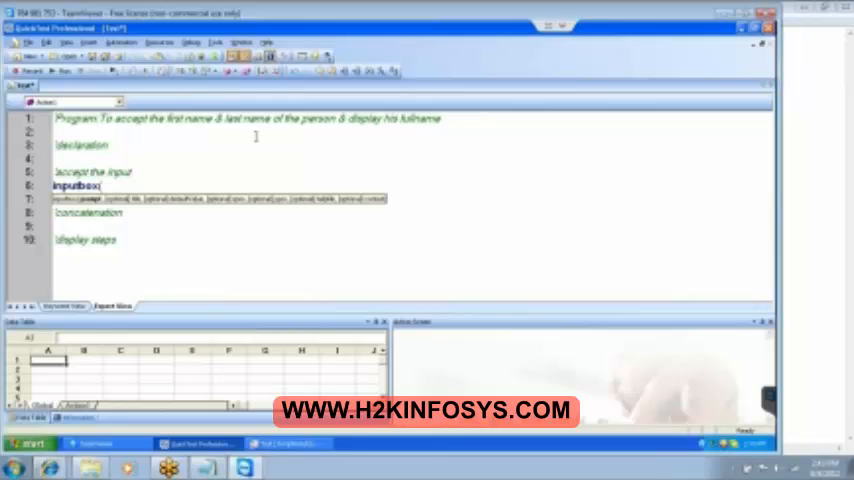
{"action": "type", "text": "\"\""}
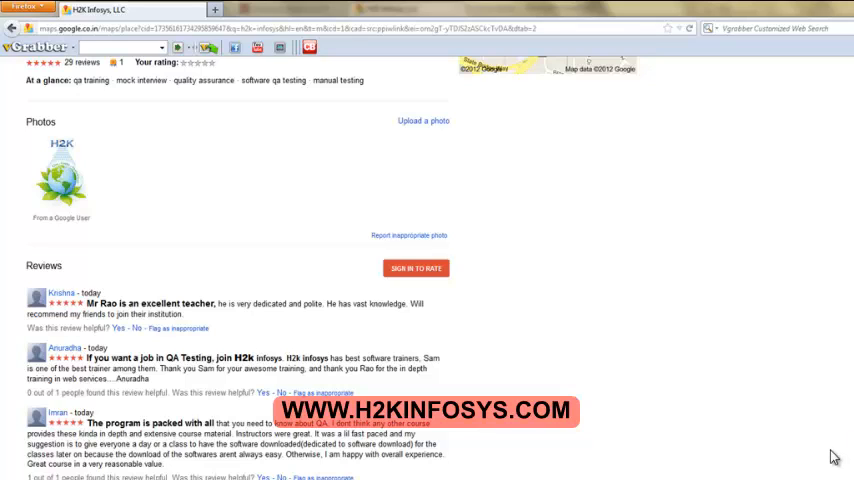
{"action": "mouse_move", "coordinate": [838, 457]}
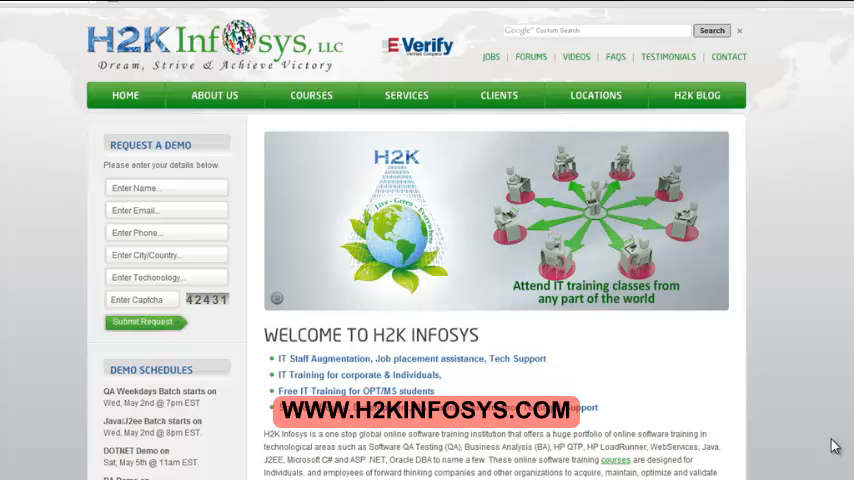
{"action": "mouse_move", "coordinate": [723, 377]}
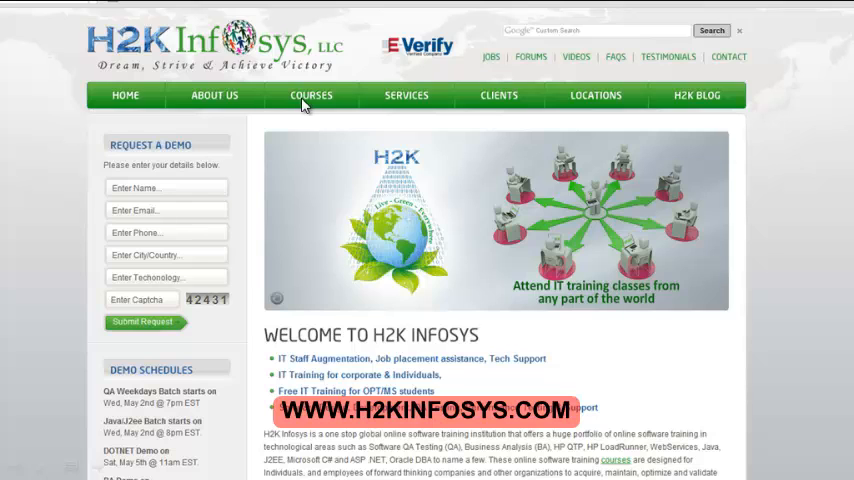
{"action": "mouse_move", "coordinate": [118, 152]}
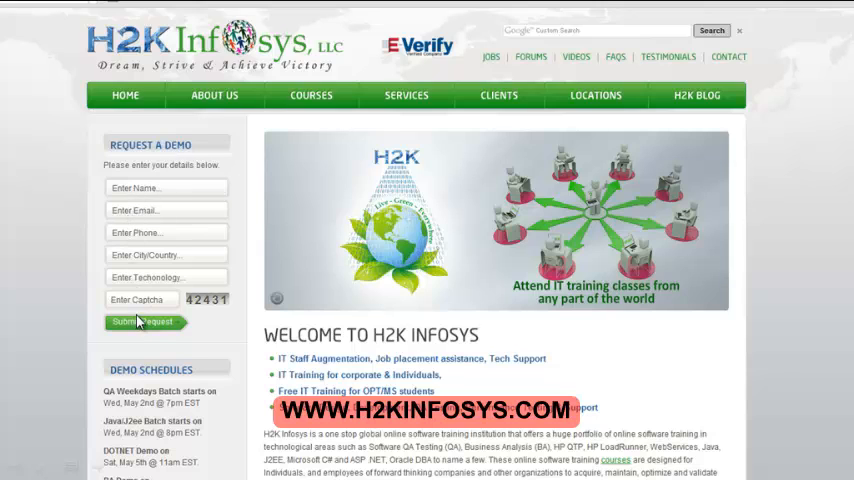
{"action": "mouse_move", "coordinate": [140, 327]}
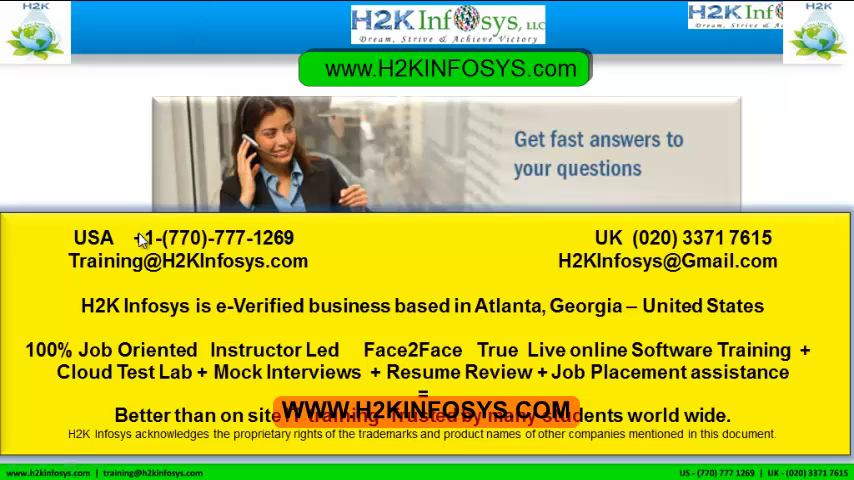
{"action": "mouse_move", "coordinate": [285, 245]}
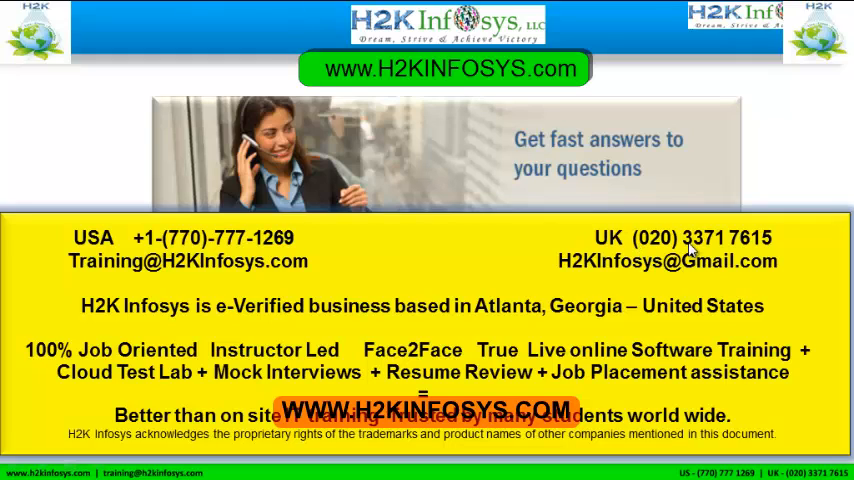
{"action": "mouse_move", "coordinate": [760, 258]}
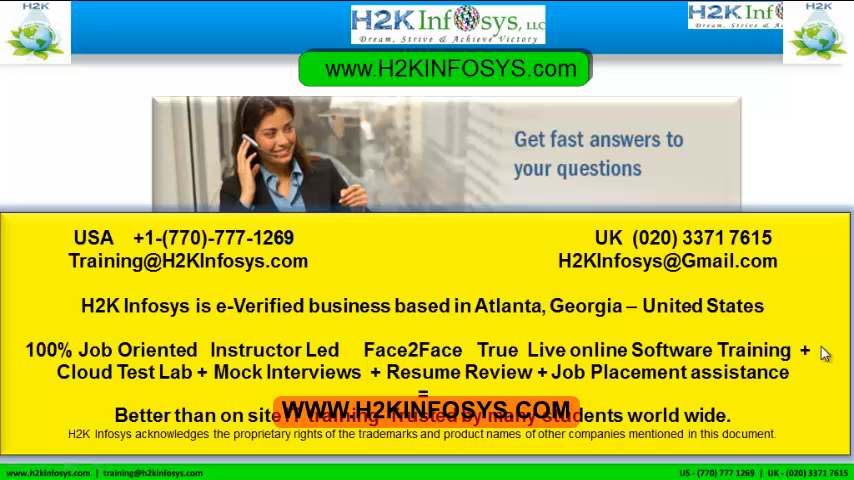
{"action": "mouse_move", "coordinate": [848, 438]}
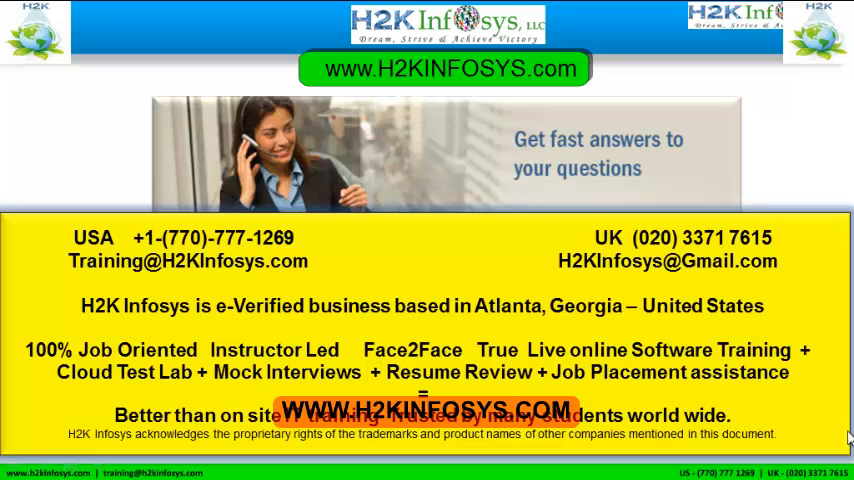